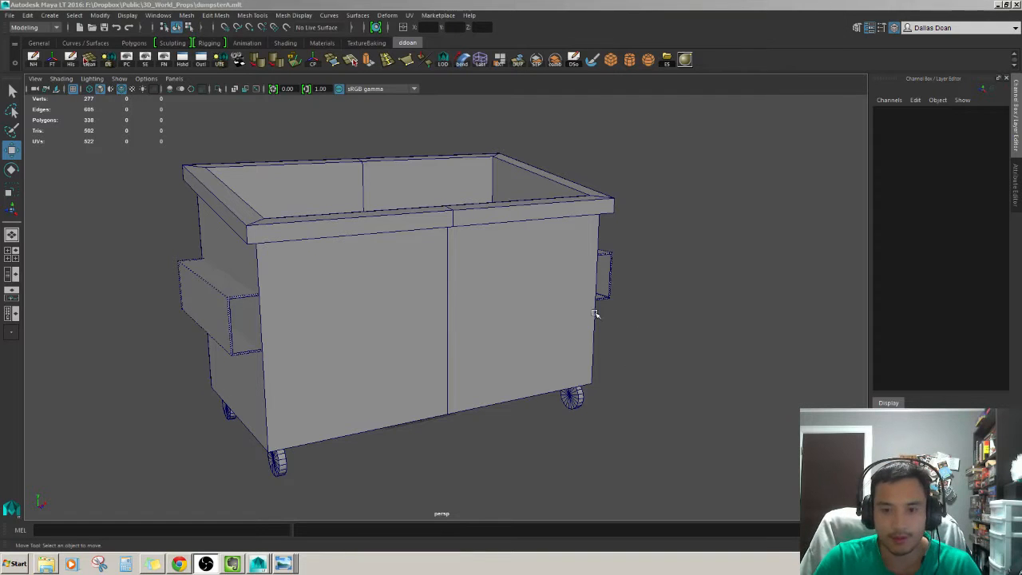
- Review the dumpster against its reference photo before bevelling the top rim edges
drag(594, 313, 552, 331)
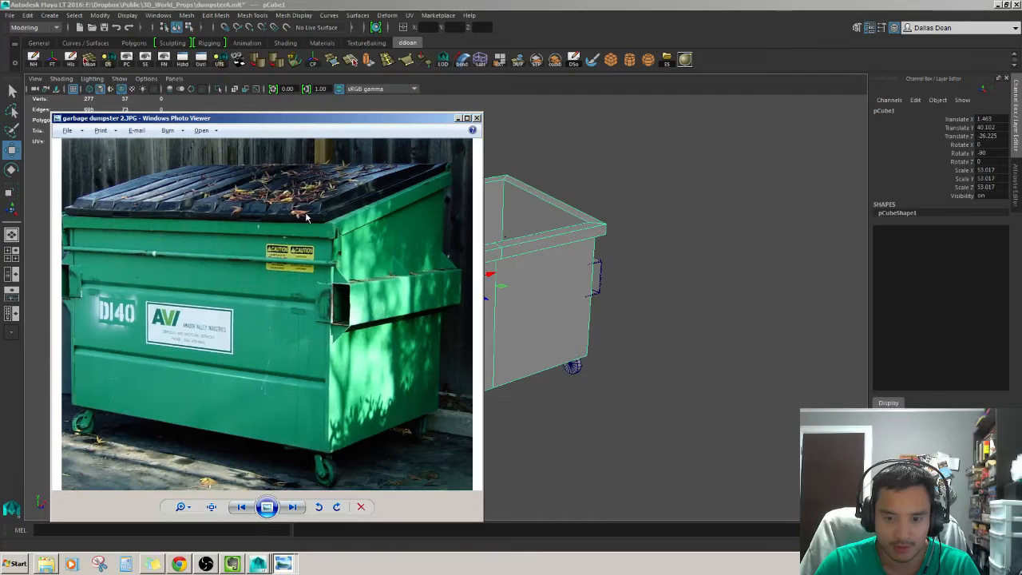
click(476, 118)
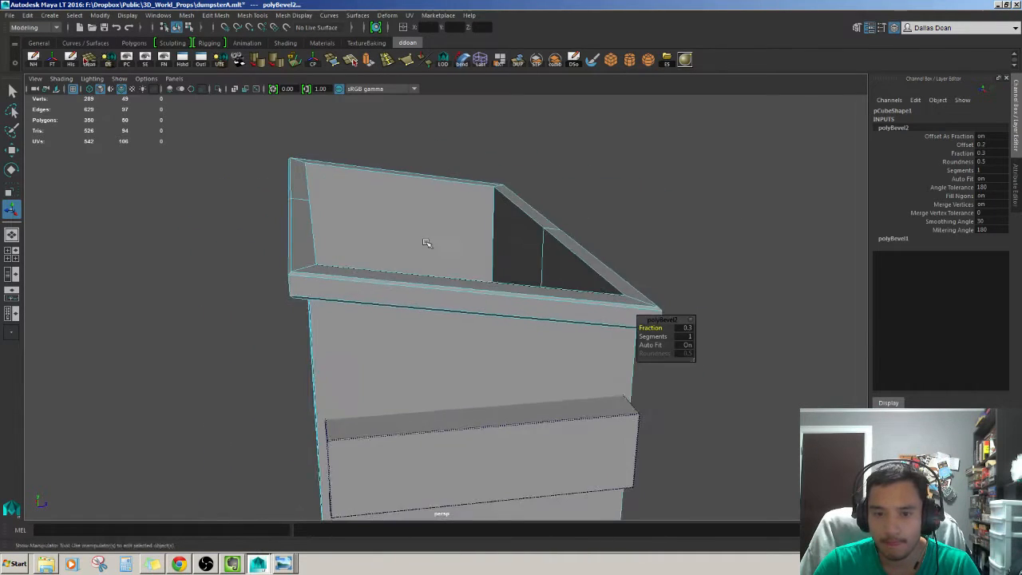
- Inspect the dumpster body from below and both sides, selecting the front panel face
drag(428, 242, 320, 280)
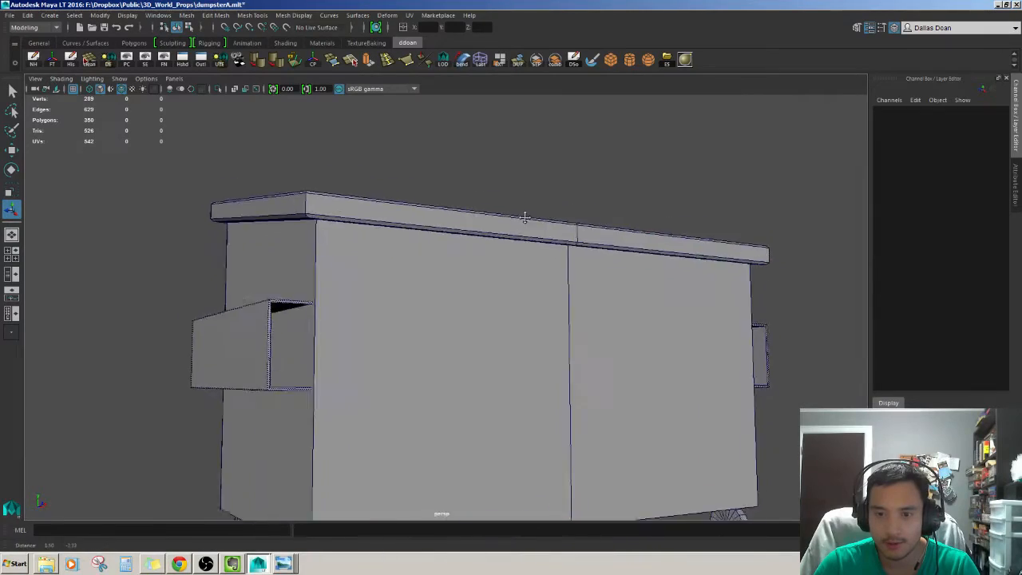
drag(524, 217, 469, 182)
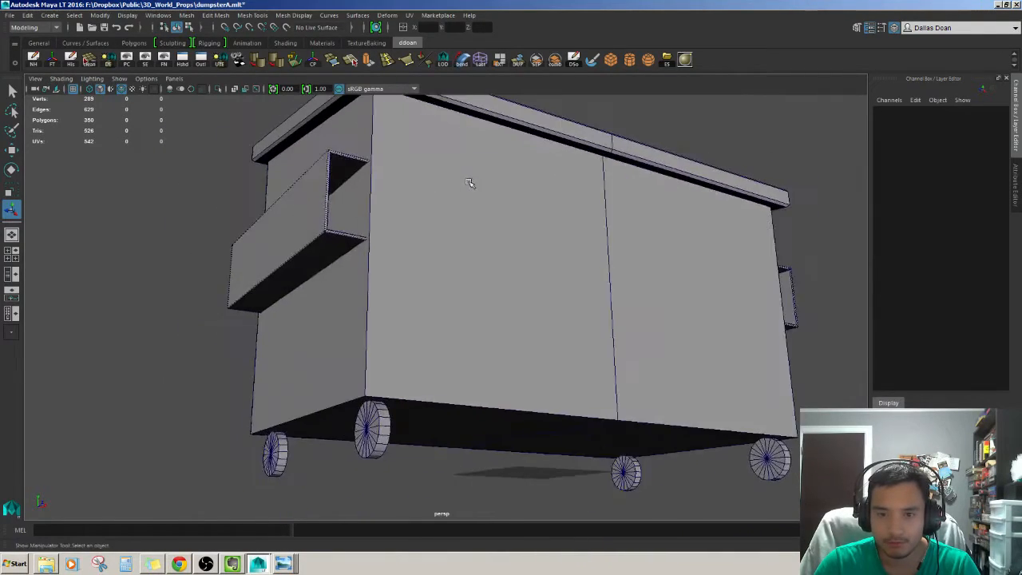
click(470, 182)
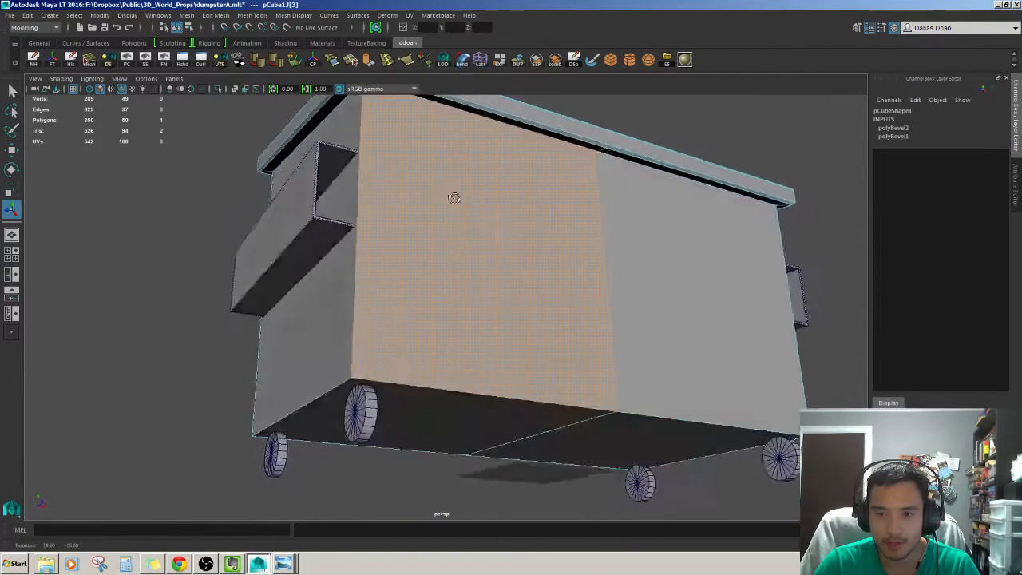
drag(454, 198, 498, 230)
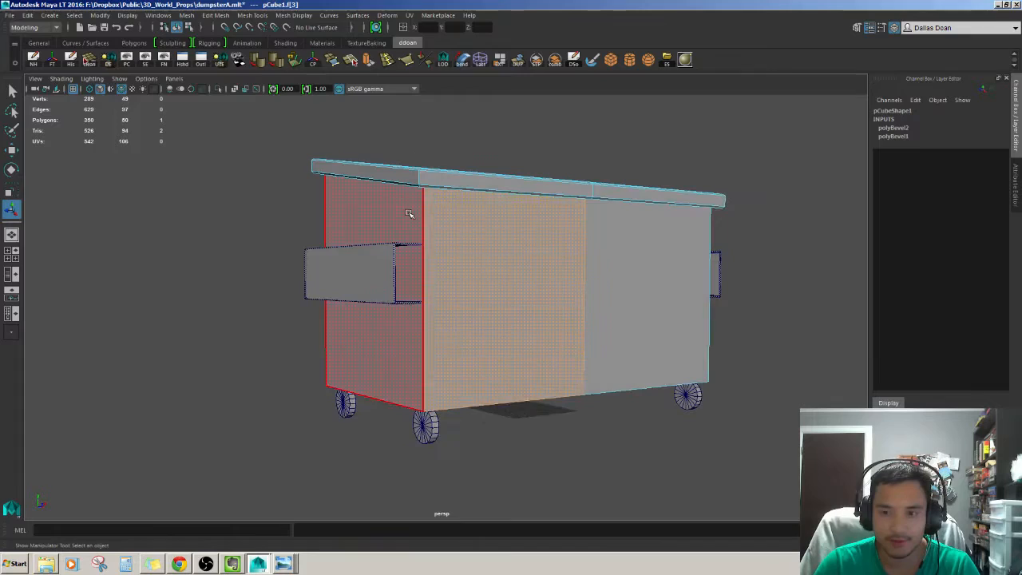
drag(409, 214, 431, 208)
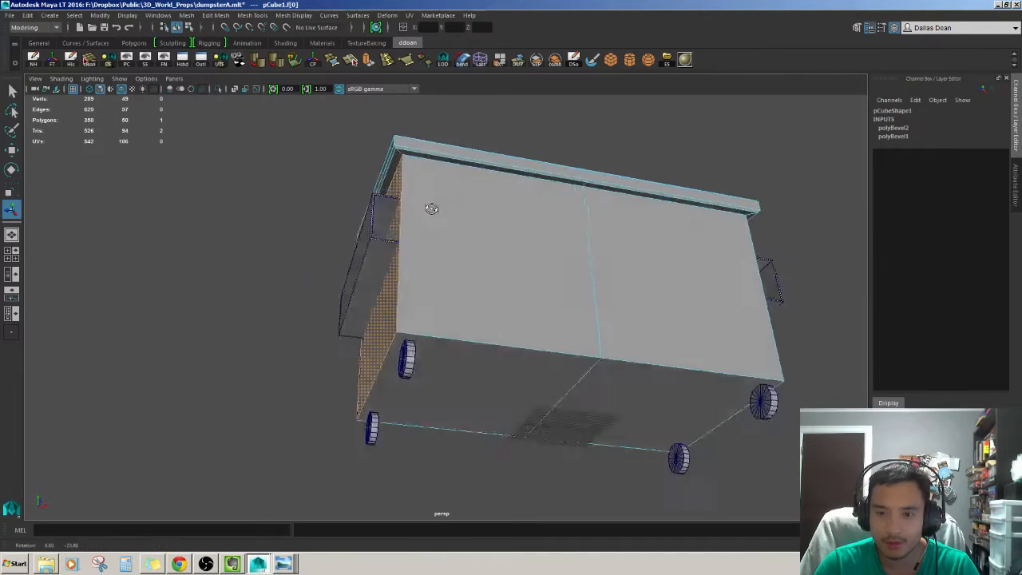
- Select the left half of the side panel and review the body for the new edge loop
drag(432, 207, 604, 269)
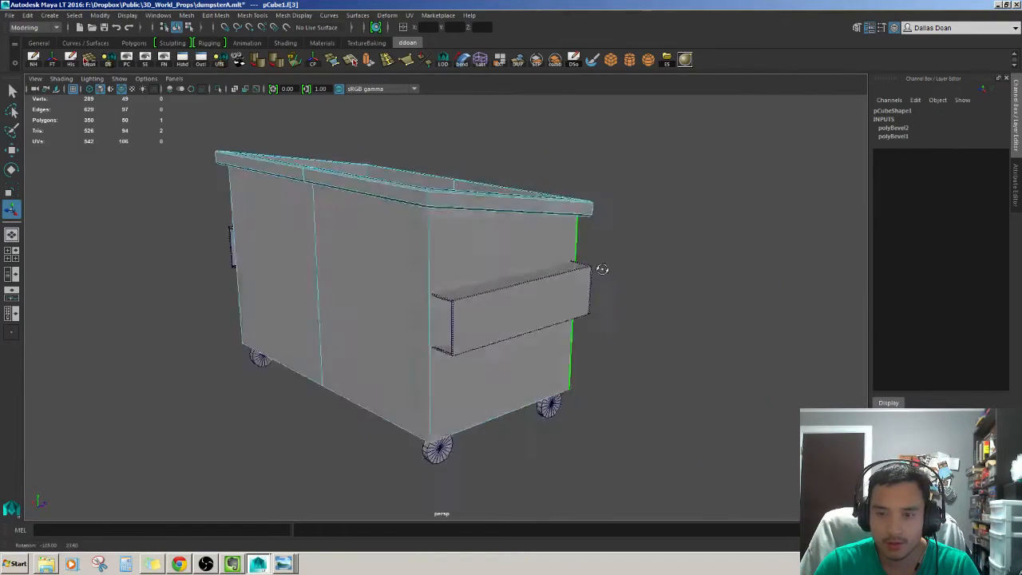
drag(603, 268, 438, 254)
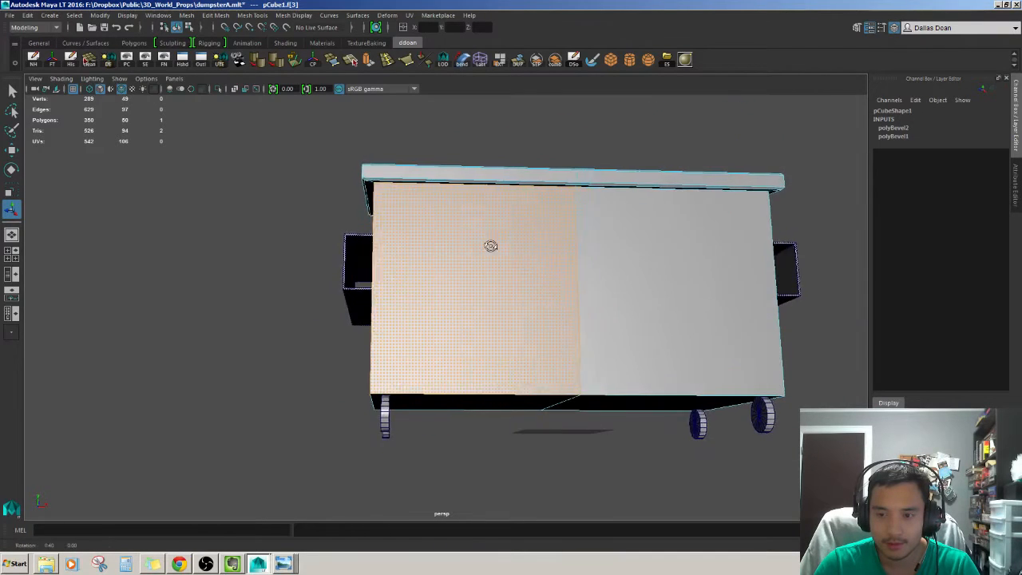
click(471, 263)
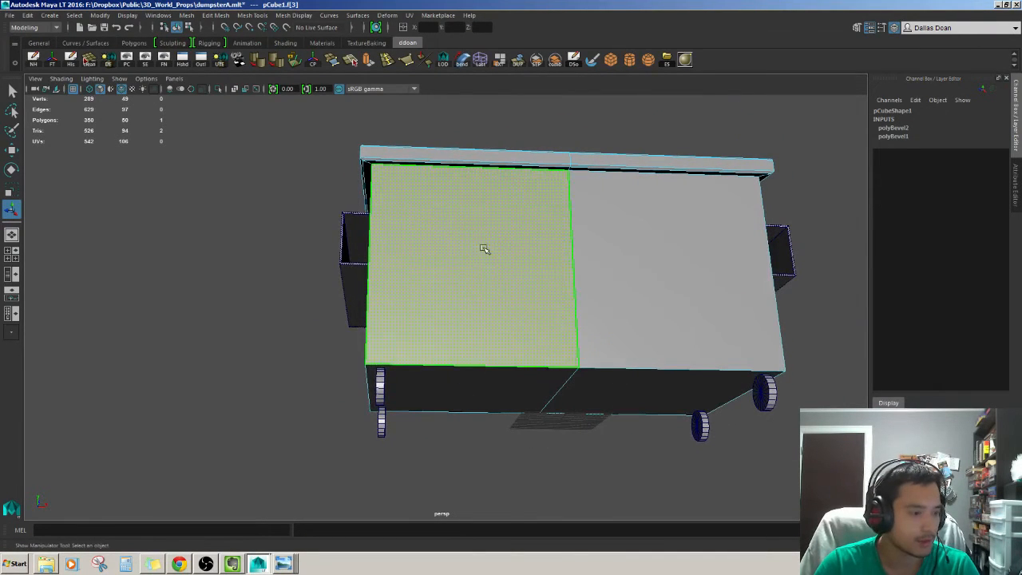
drag(486, 249, 447, 255)
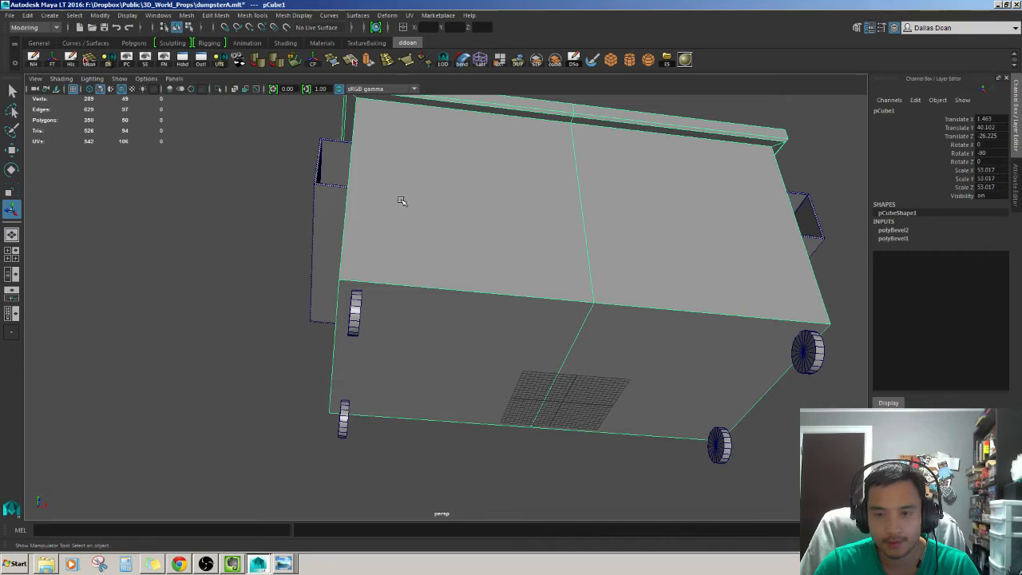
mouse_move(352, 222)
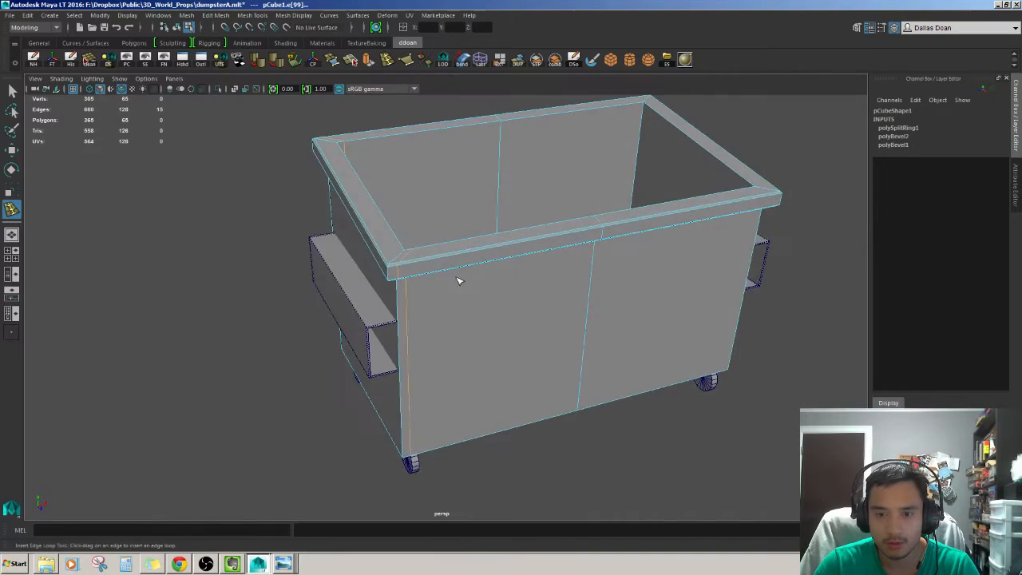
drag(460, 280, 539, 239)
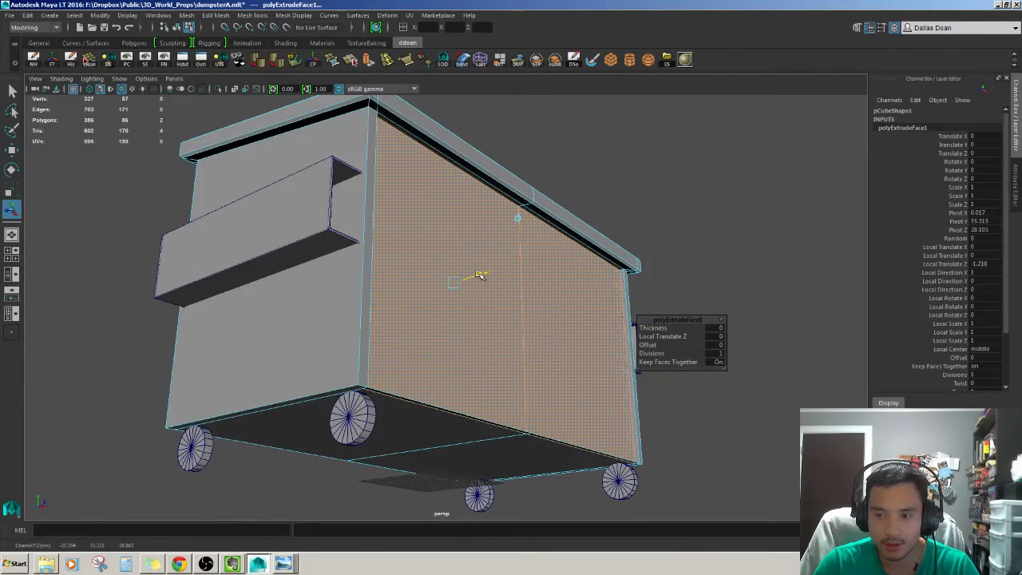
- Adjust the extrusion depth of the dumpster body's end face
drag(482, 274, 460, 284)
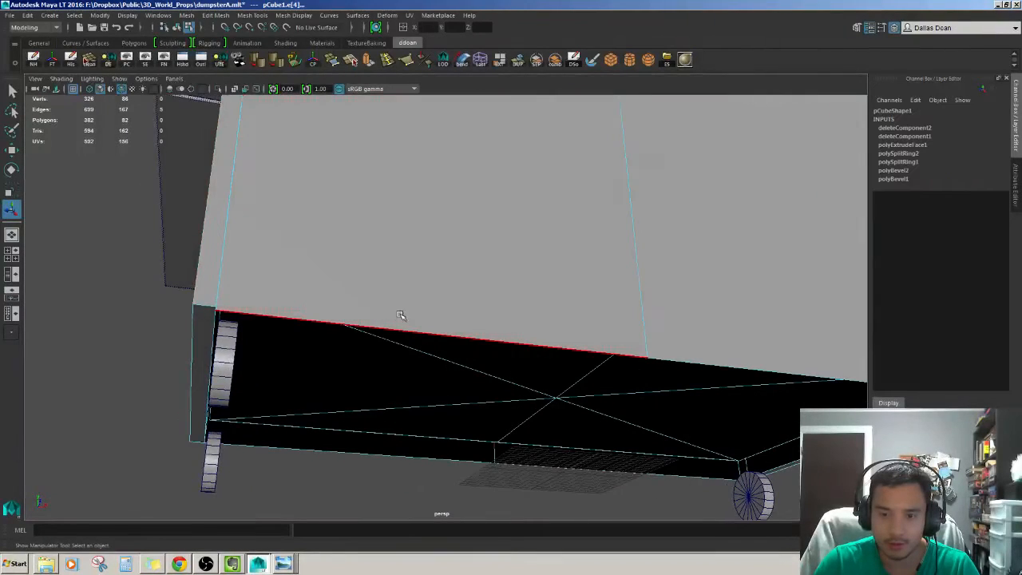
- Select the opposite bottom border edges to close the underside, then check the solid bottom
drag(401, 317, 386, 435)
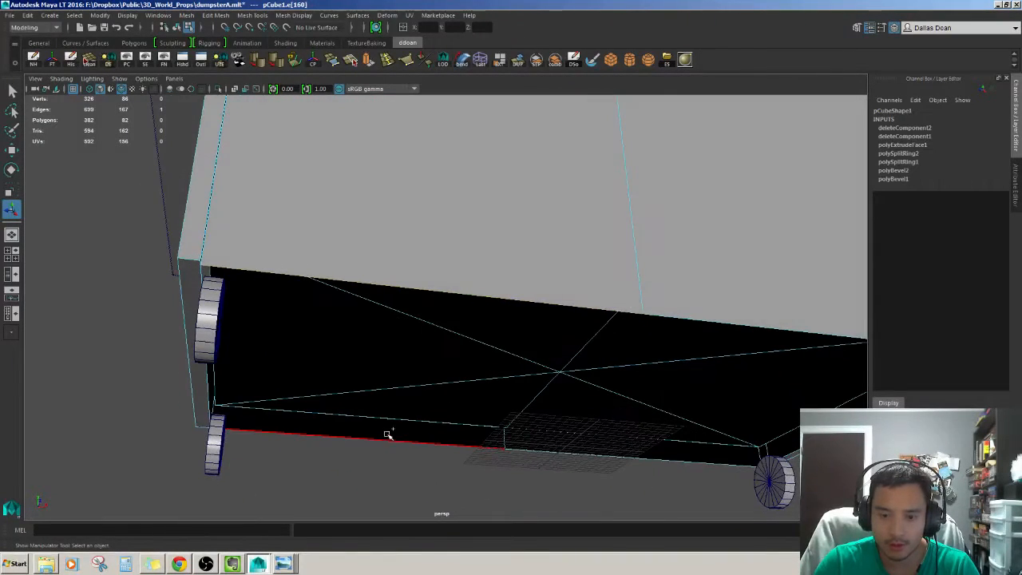
drag(386, 435, 456, 466)
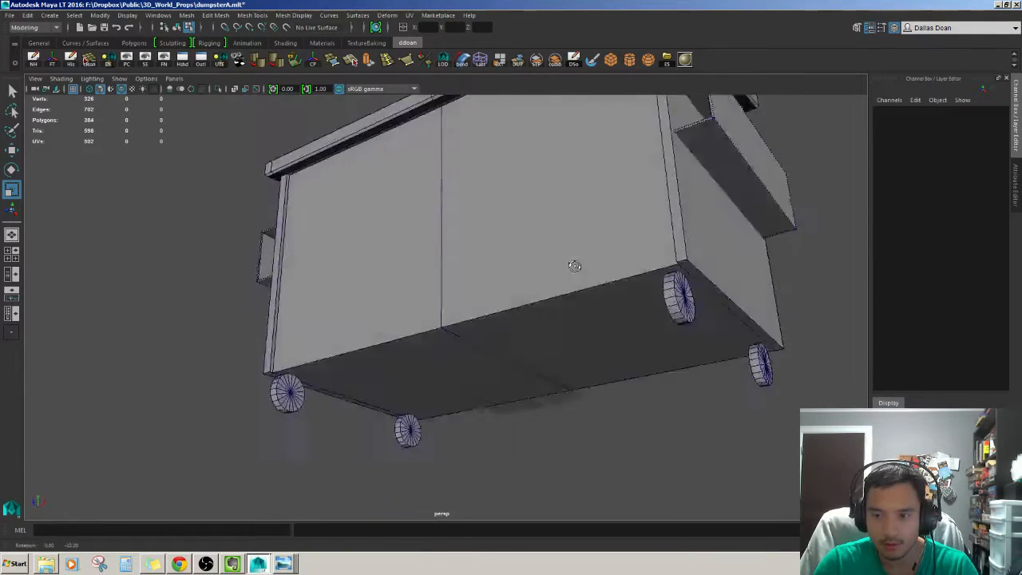
drag(575, 265, 531, 272)
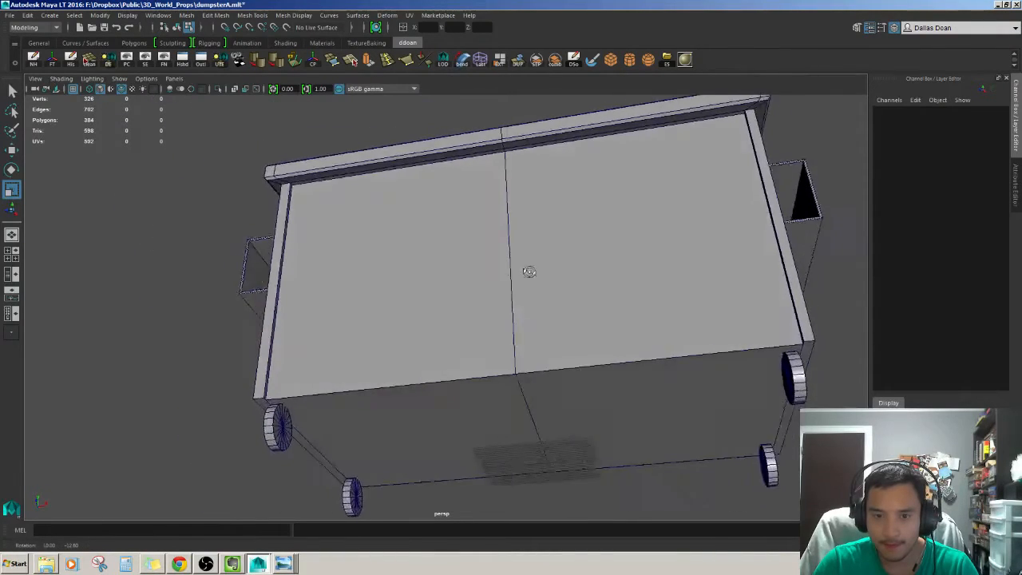
drag(530, 271, 517, 301)
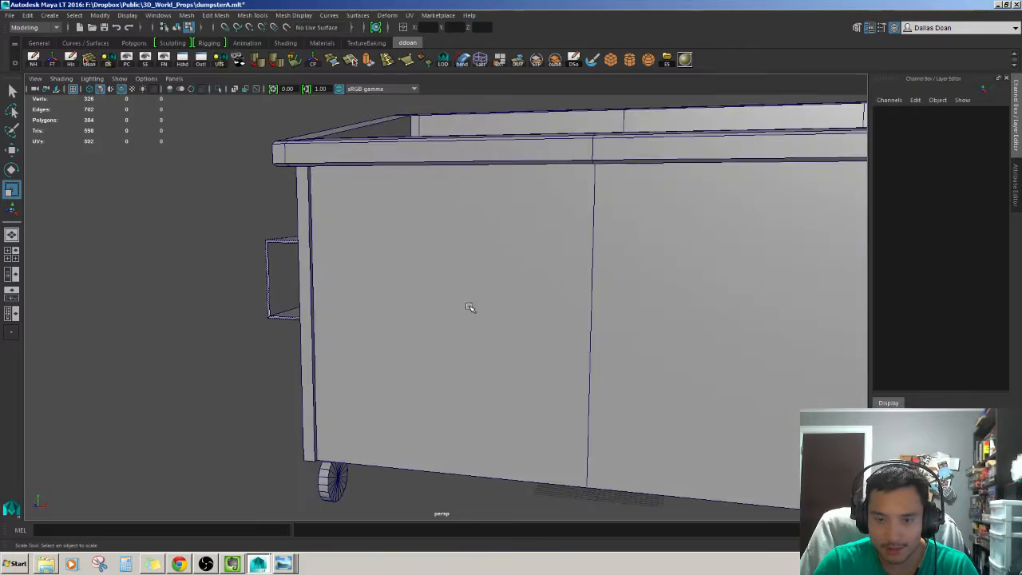
- Frame the long side panel of the dumpster ready for cutting
drag(469, 307, 505, 290)
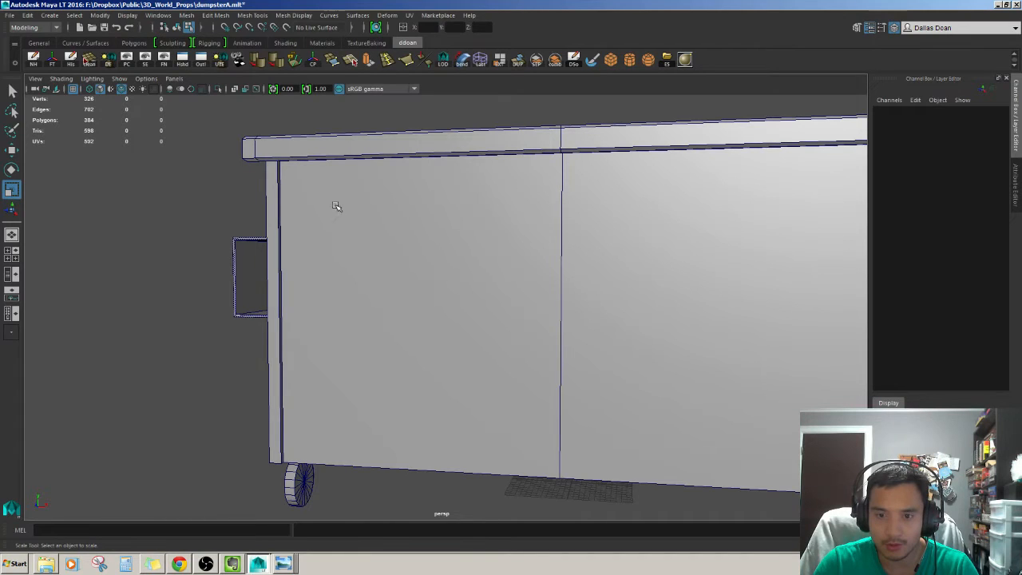
mouse_move(524, 241)
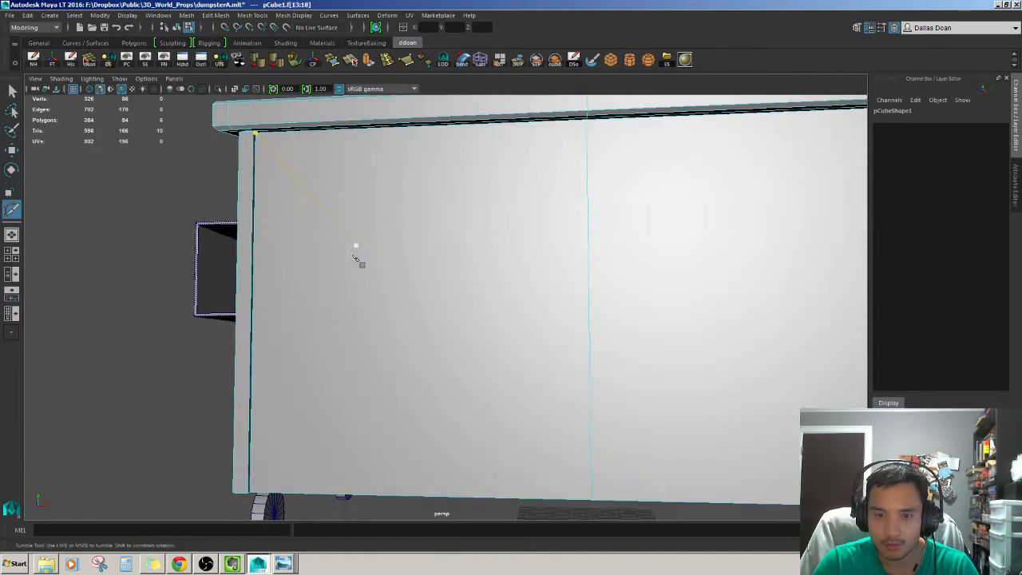
drag(355, 256, 336, 232)
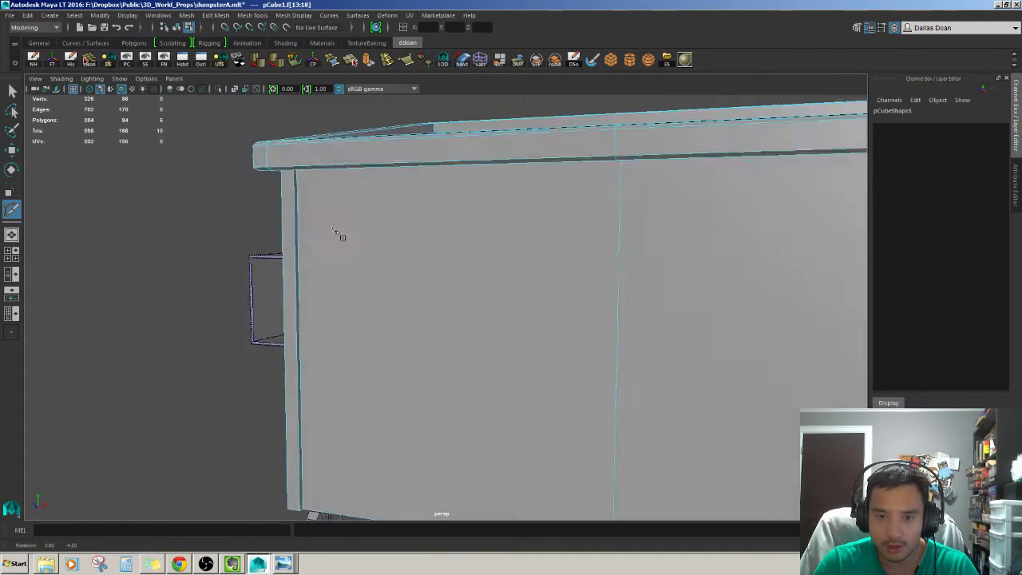
drag(336, 231, 288, 223)
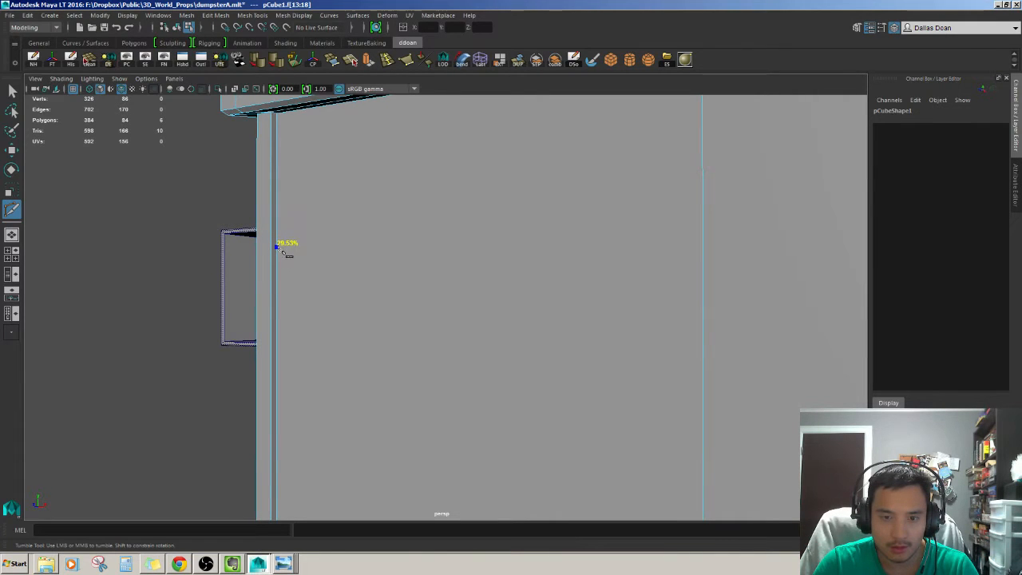
- Cut a horizontal edge across the side panel from its left edge to its right edge
drag(278, 249, 277, 271)
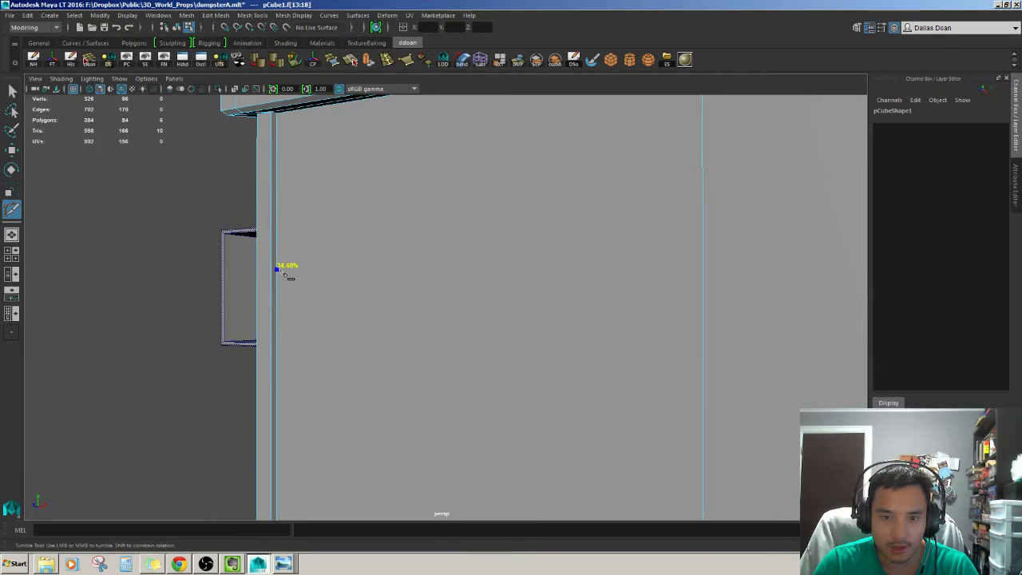
drag(288, 274, 598, 259)
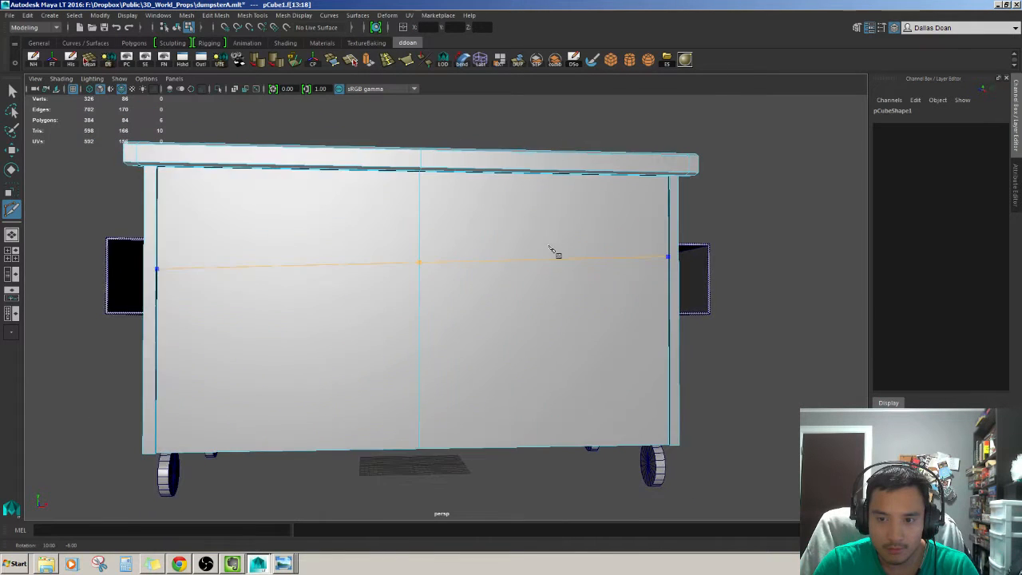
drag(551, 253, 719, 290)
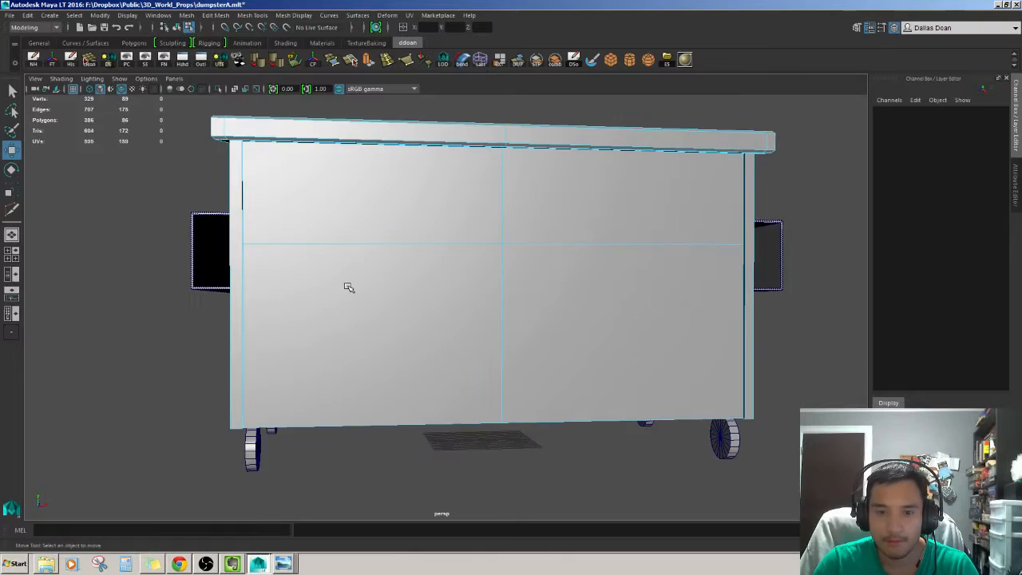
drag(348, 287, 396, 265)
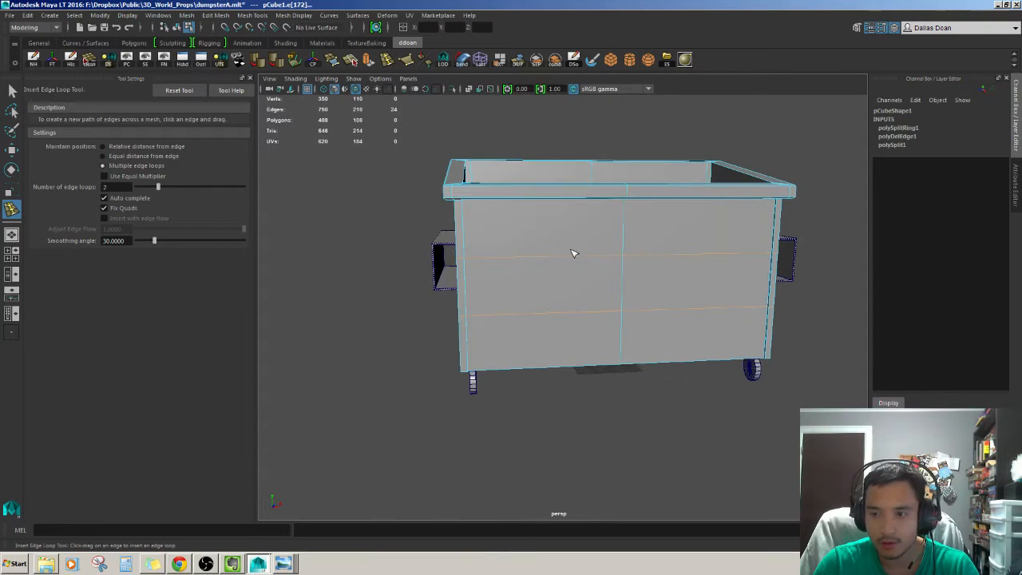
- Insert two evenly spaced horizontal edge loops around the dumpster body
click(220, 61)
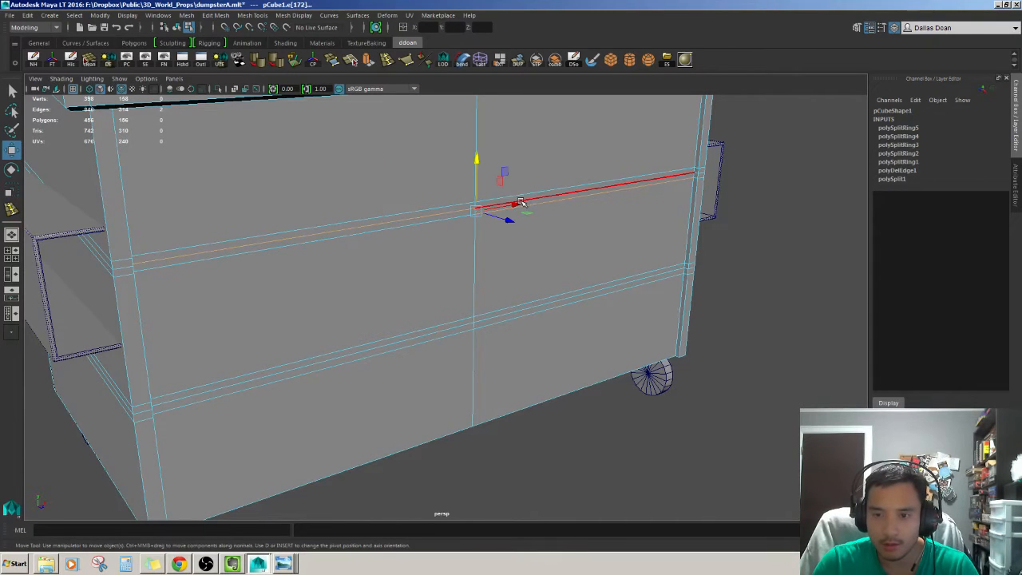
- Slide the upper and lower rib edges on the front panel into place and review the ribs
drag(498, 205, 519, 236)
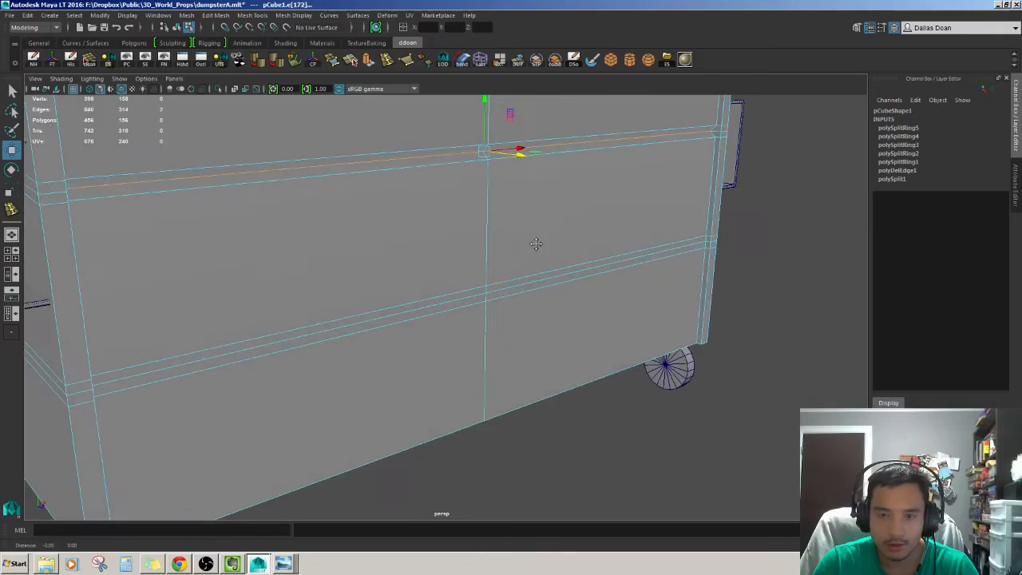
drag(509, 147, 524, 300)
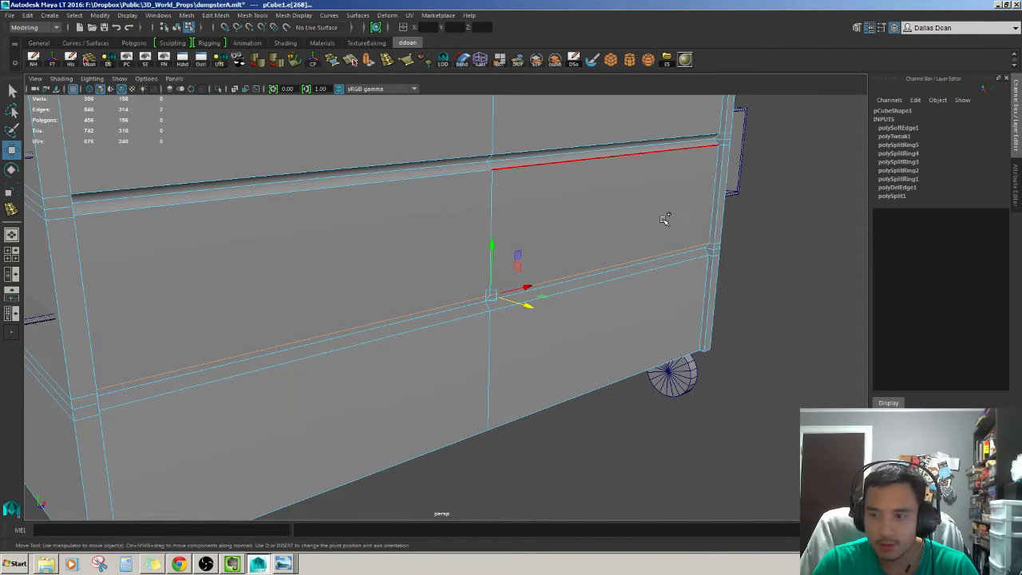
drag(666, 217, 566, 238)
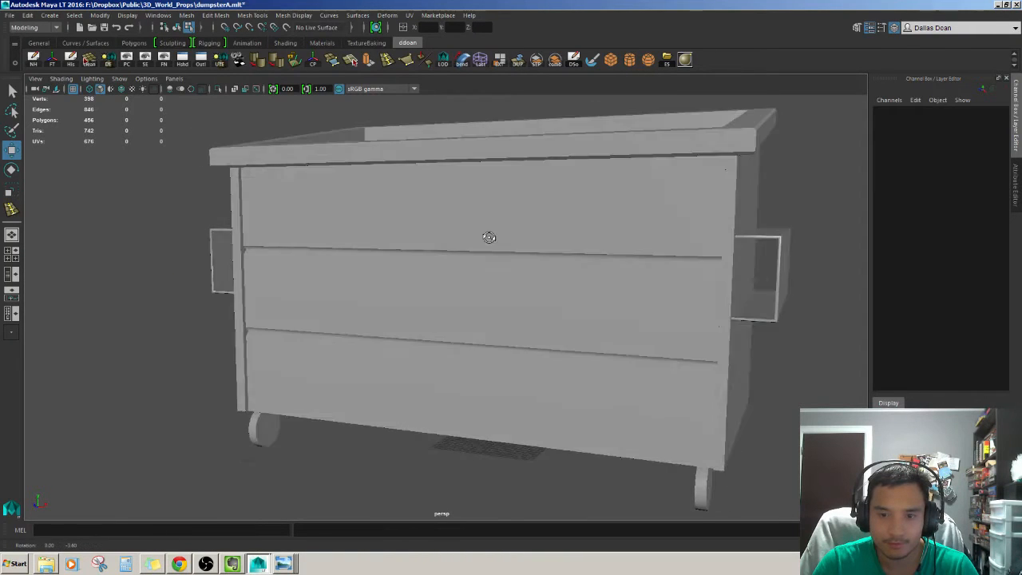
drag(489, 236, 444, 230)
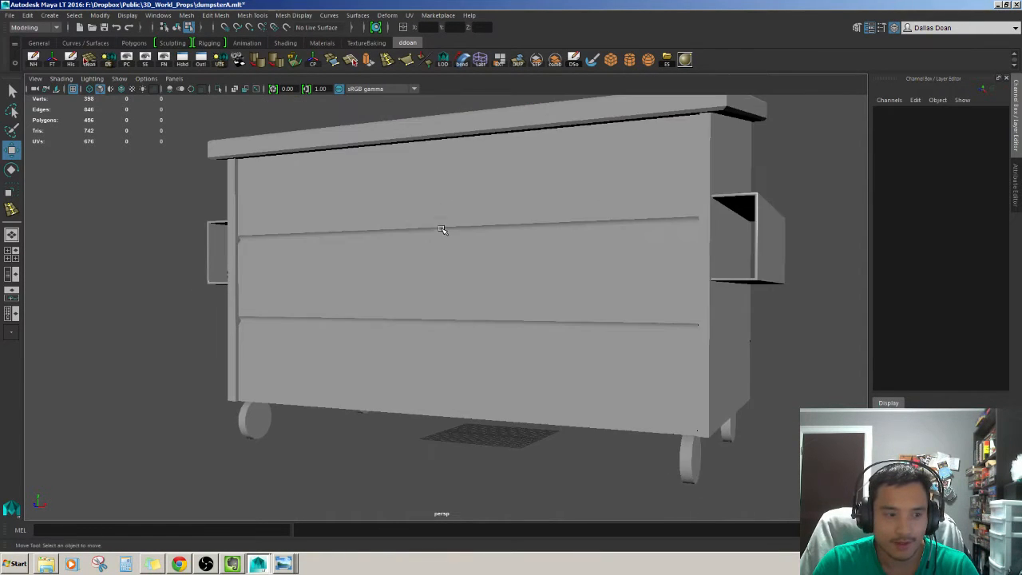
drag(444, 230, 447, 239)
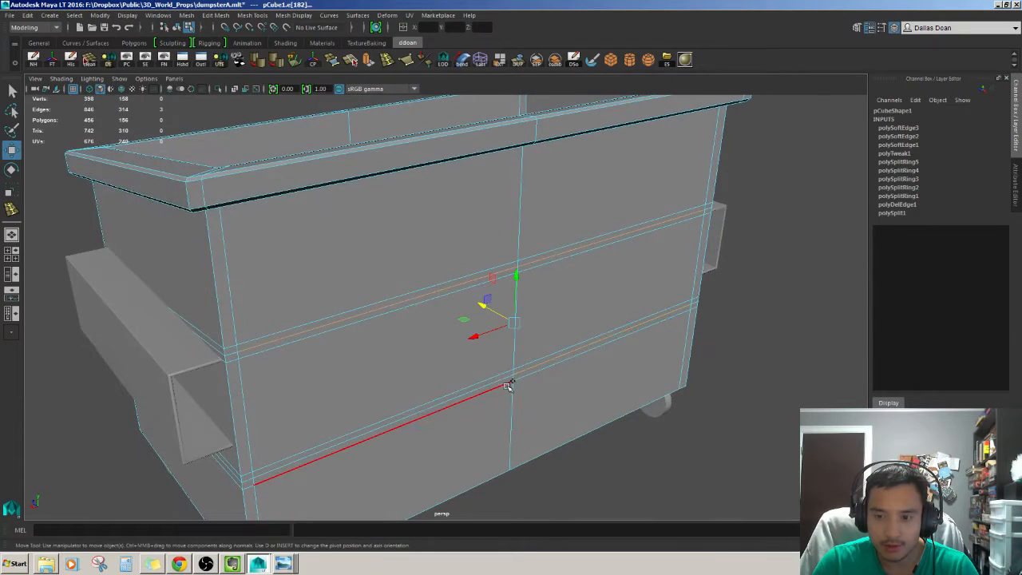
- Move the bottom rib edge on the side panel and select the upper rib edge
drag(511, 384, 507, 304)
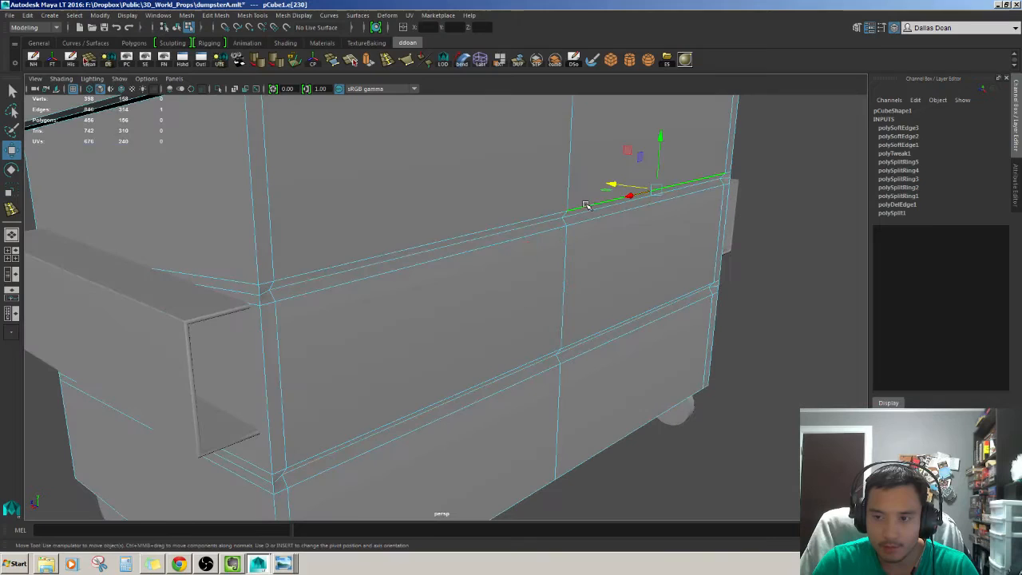
click(559, 351)
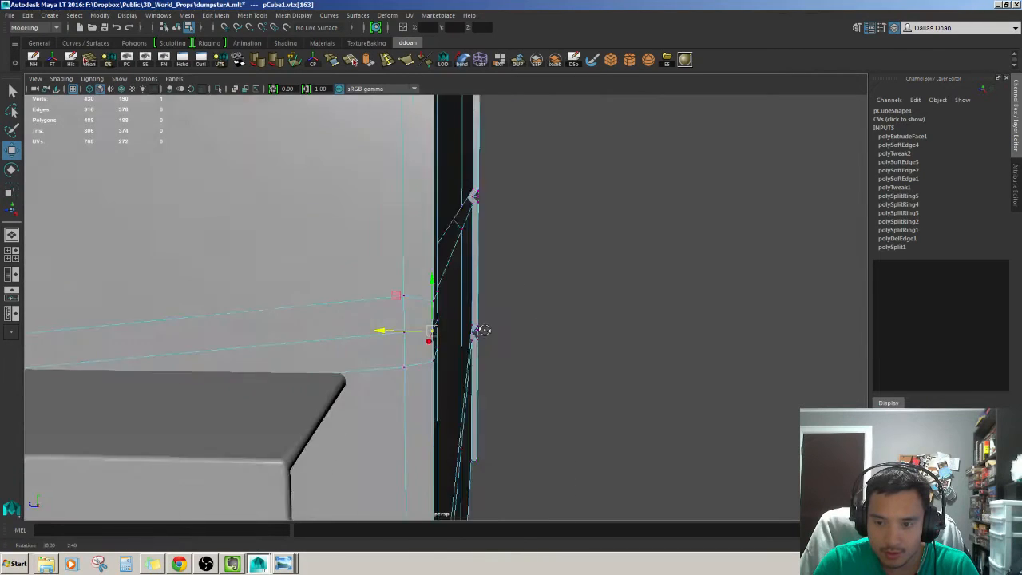
- Move the corner rib vertices into alignment where the side and front panels meet
drag(479, 329, 439, 330)
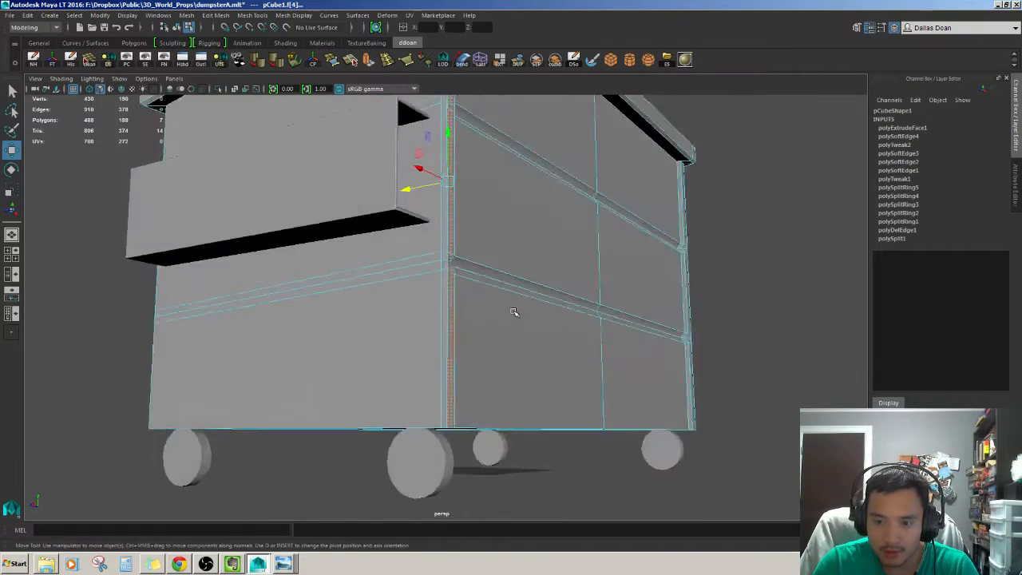
drag(514, 312, 483, 223)
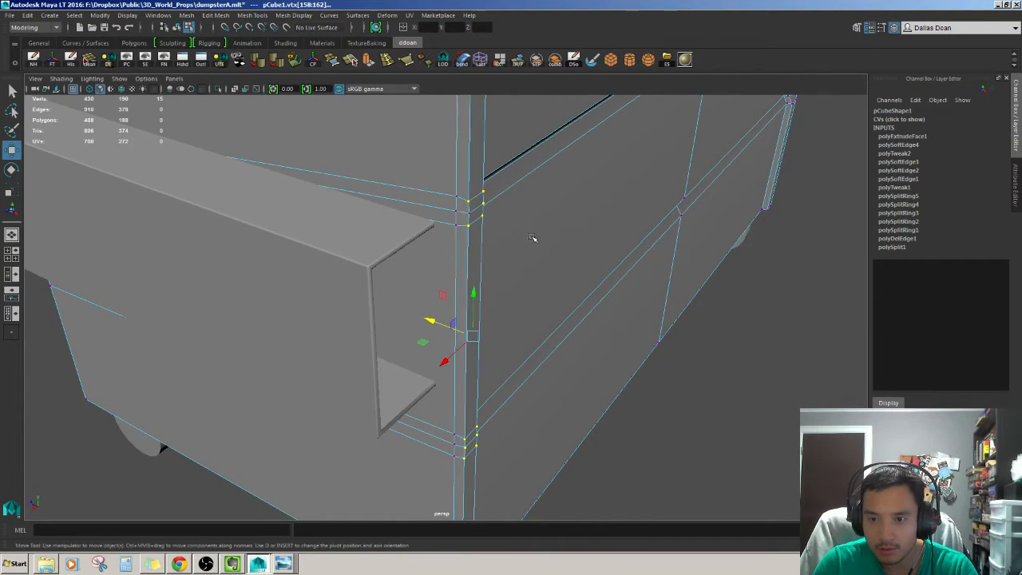
drag(533, 237, 304, 224)
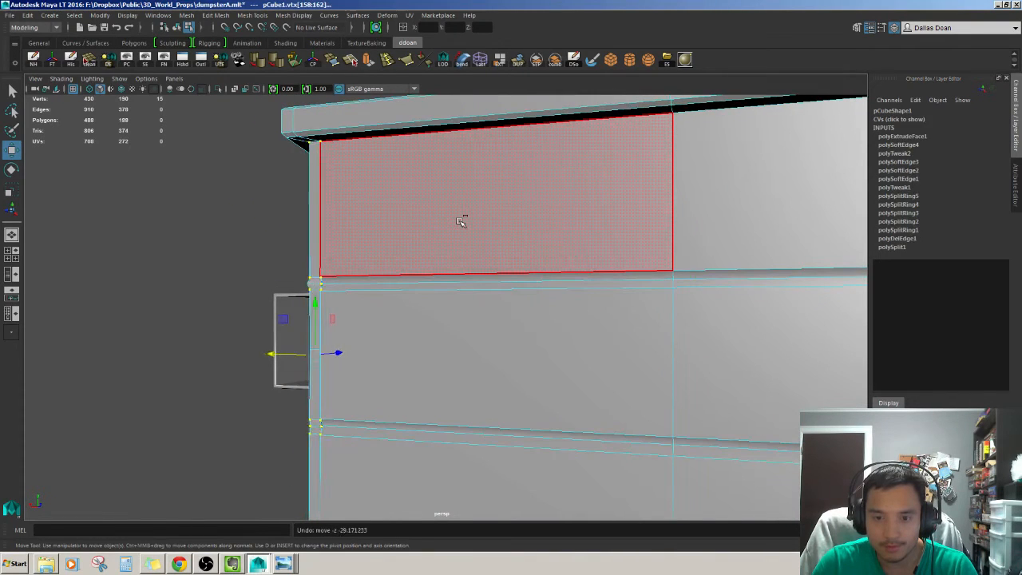
- Select the upper-side rib vertices and move the back-corner vertex down into line
click(479, 280)
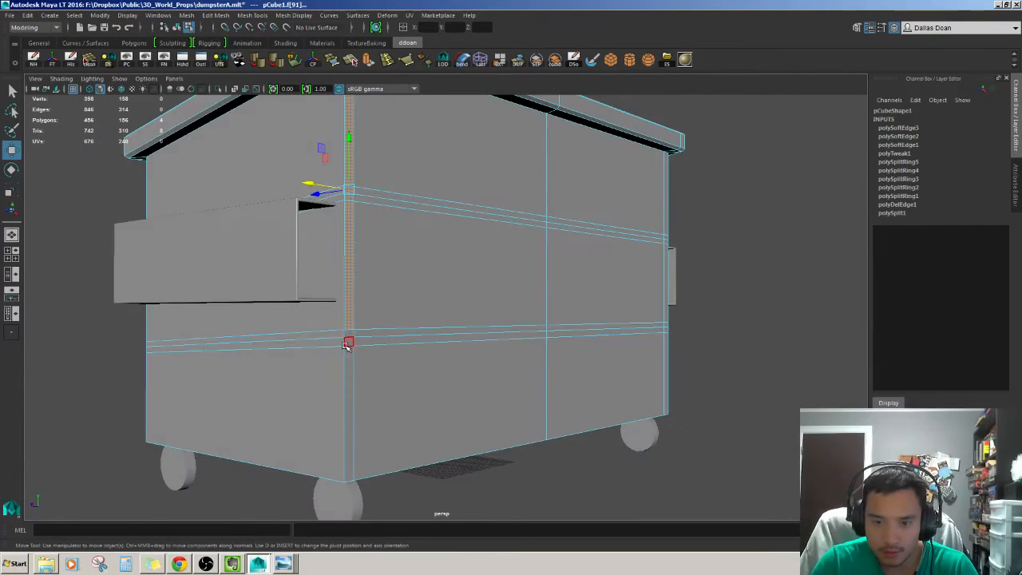
drag(399, 319, 351, 316)
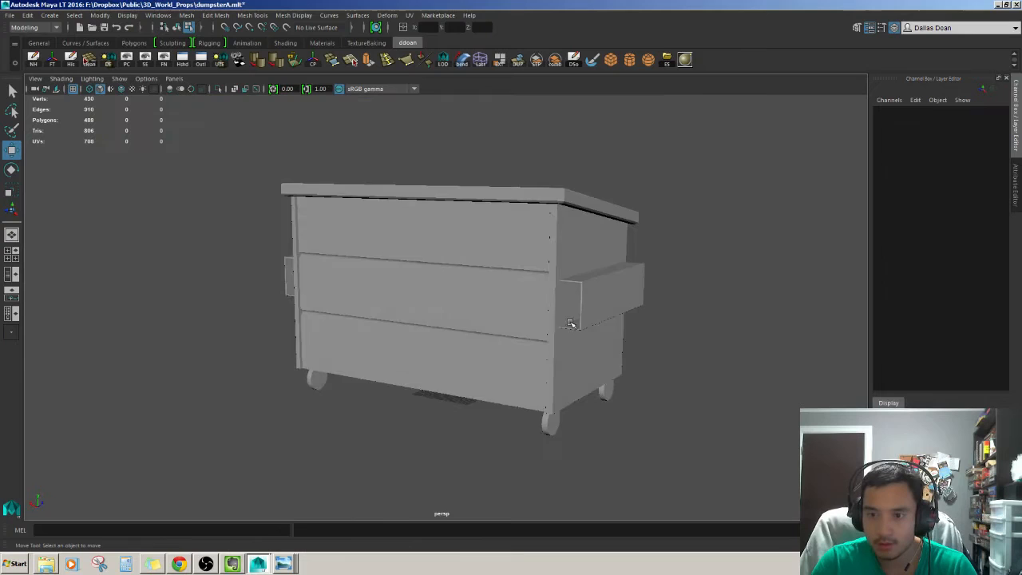
drag(572, 322, 455, 310)
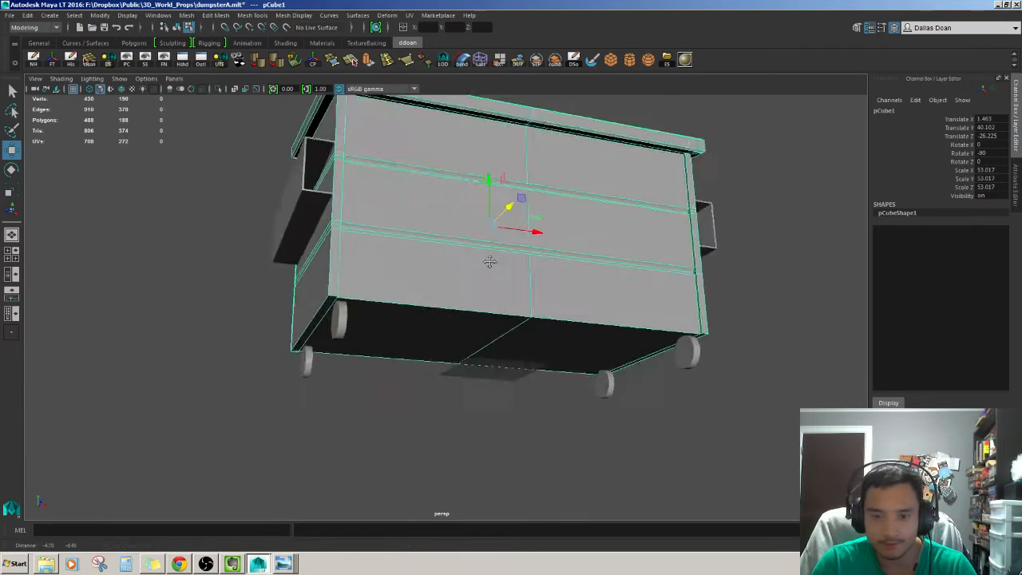
drag(488, 262, 471, 329)
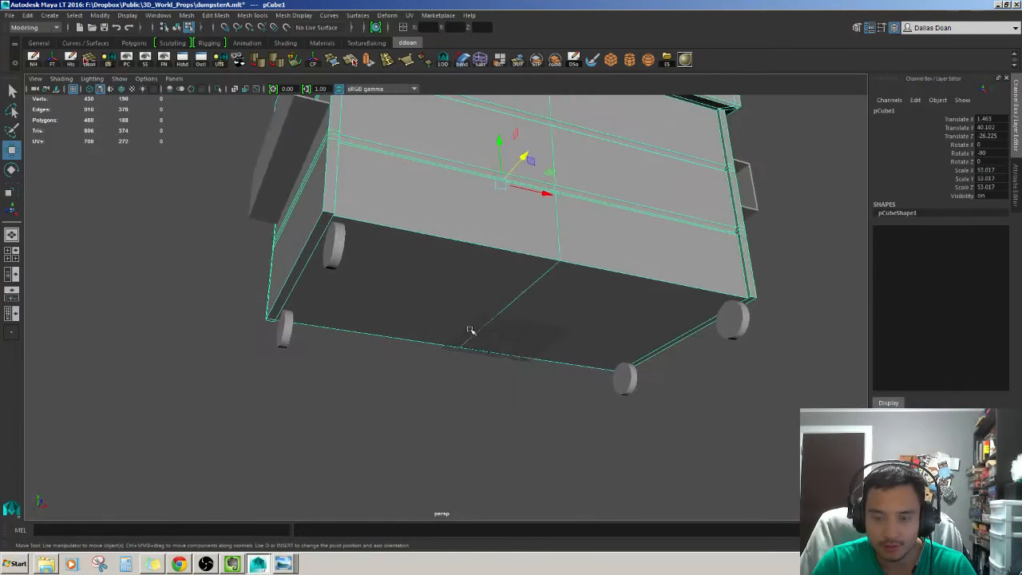
drag(471, 329, 414, 320)
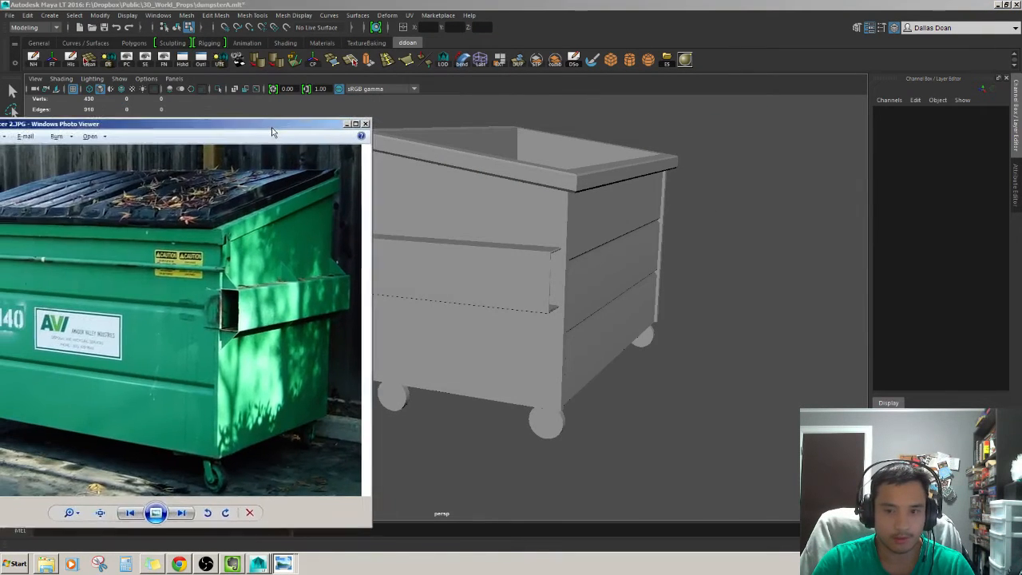
click(366, 125)
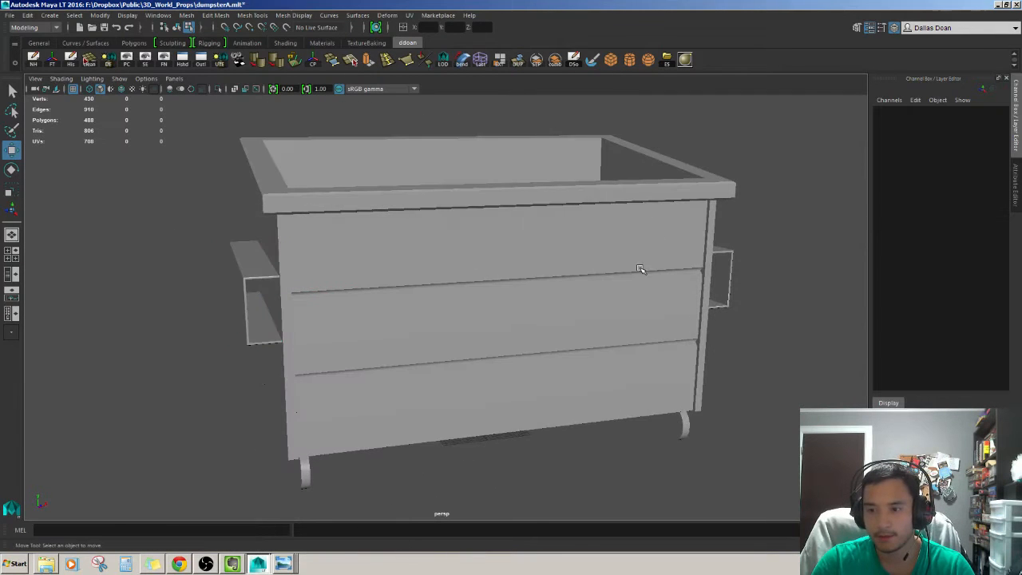
- Scale the small plate down to bracket size and slide it flush against the side bracket
drag(639, 269, 575, 173)
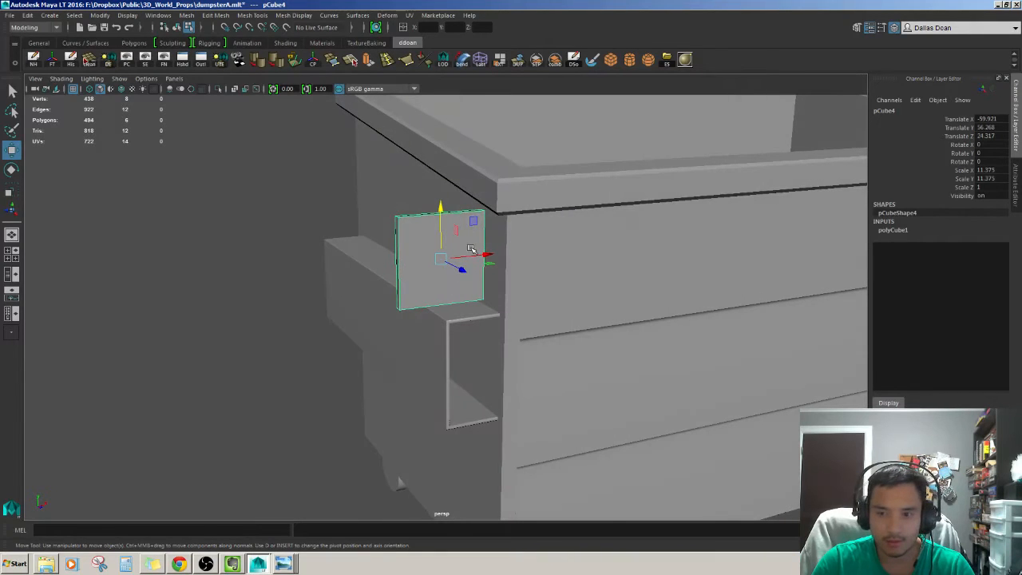
click(13, 189)
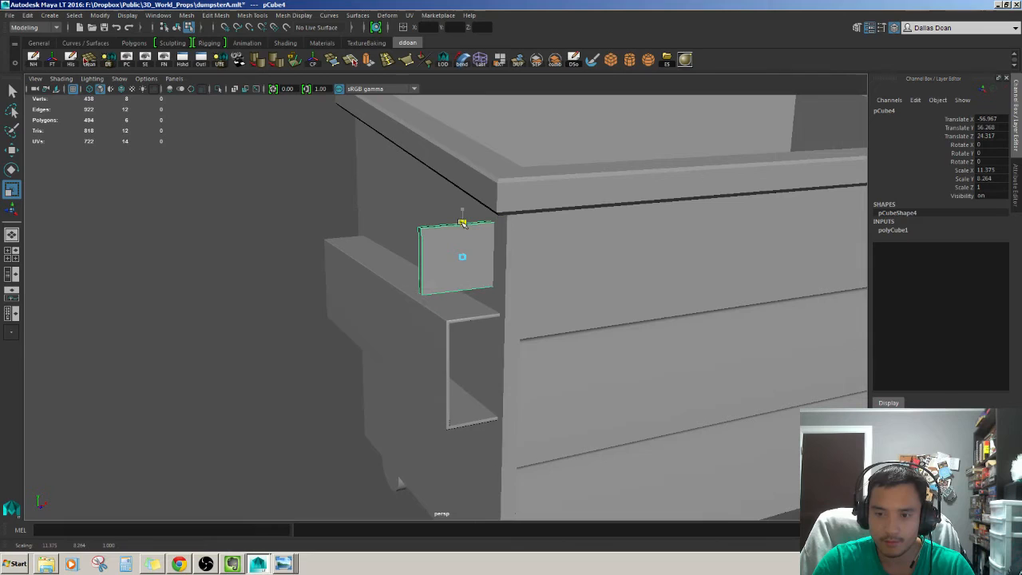
drag(461, 223, 461, 239)
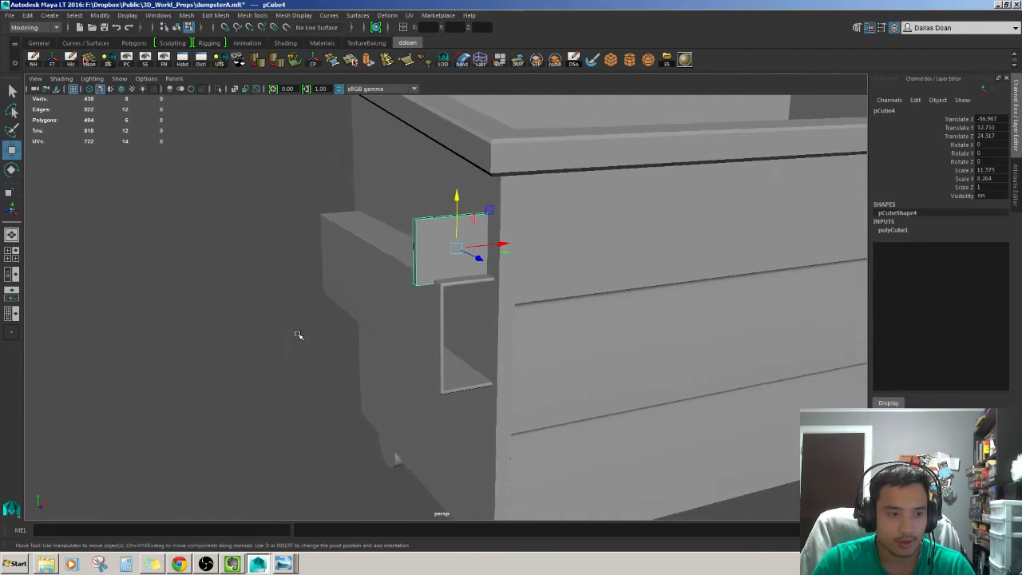
drag(298, 334, 263, 288)
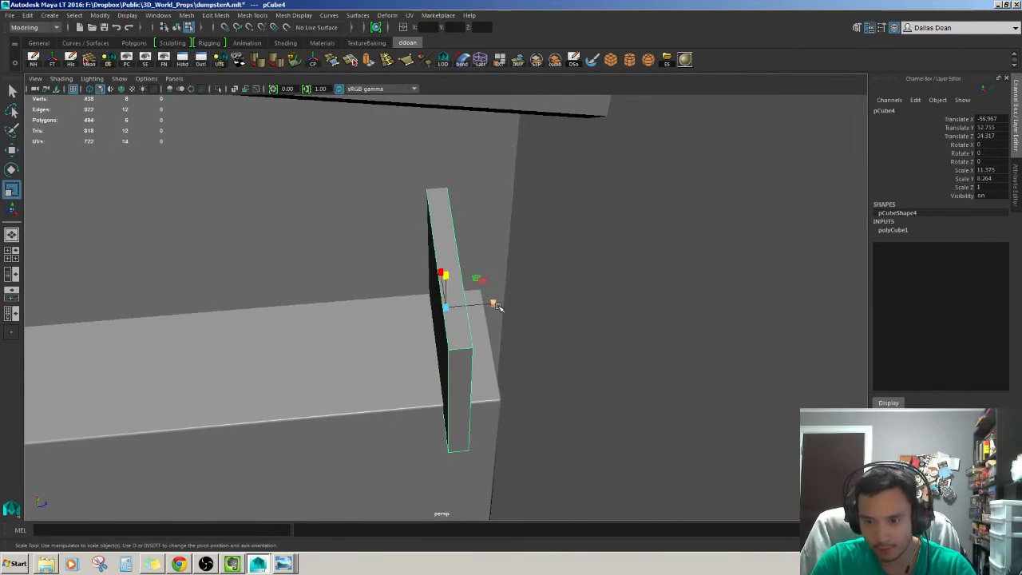
key(w)
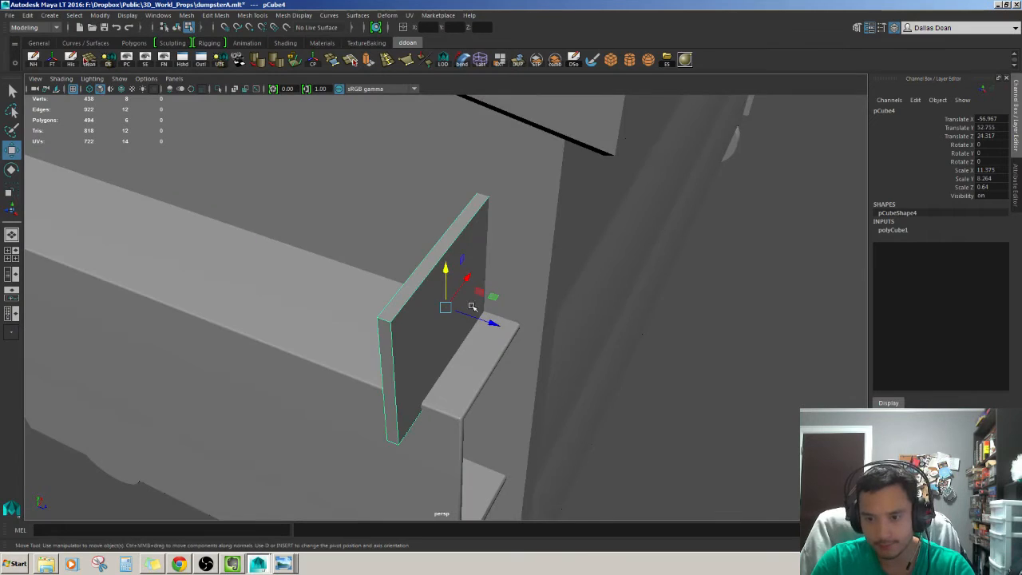
drag(479, 306, 380, 307)
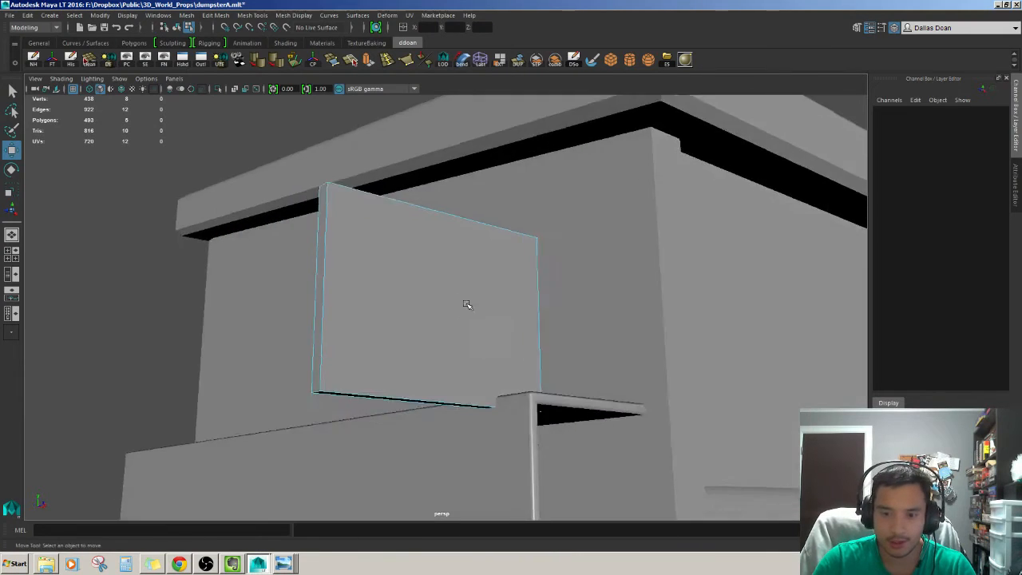
- Position the triangular brace snugly under the ledge against the bracket
drag(466, 304, 343, 380)
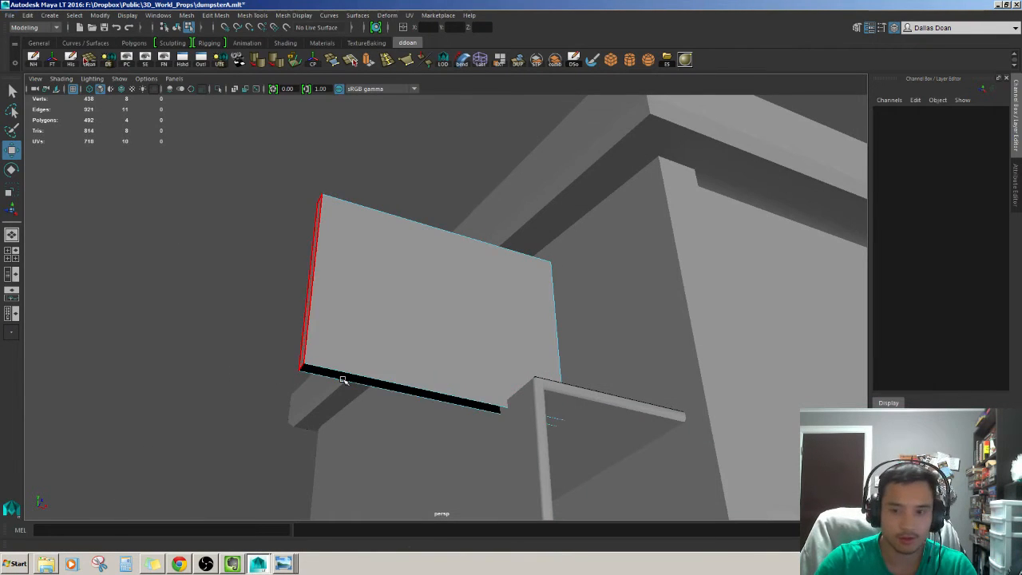
drag(344, 380, 355, 291)
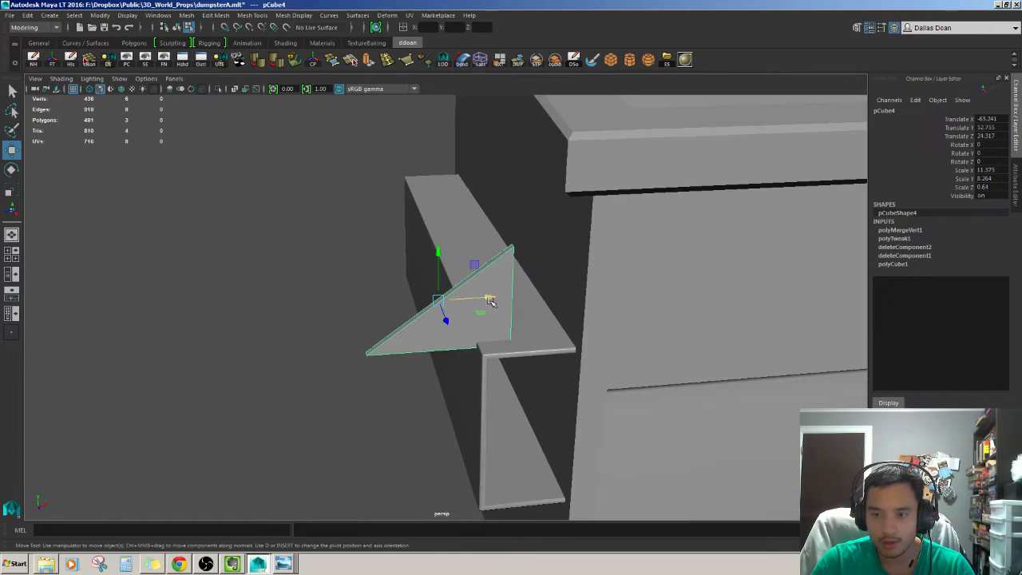
drag(487, 302, 553, 297)
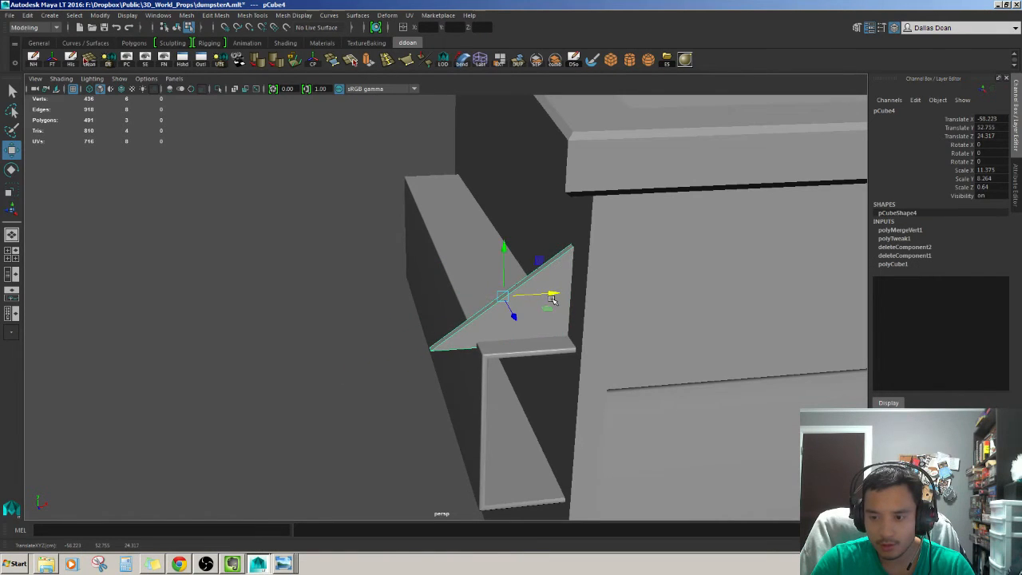
drag(552, 300, 523, 320)
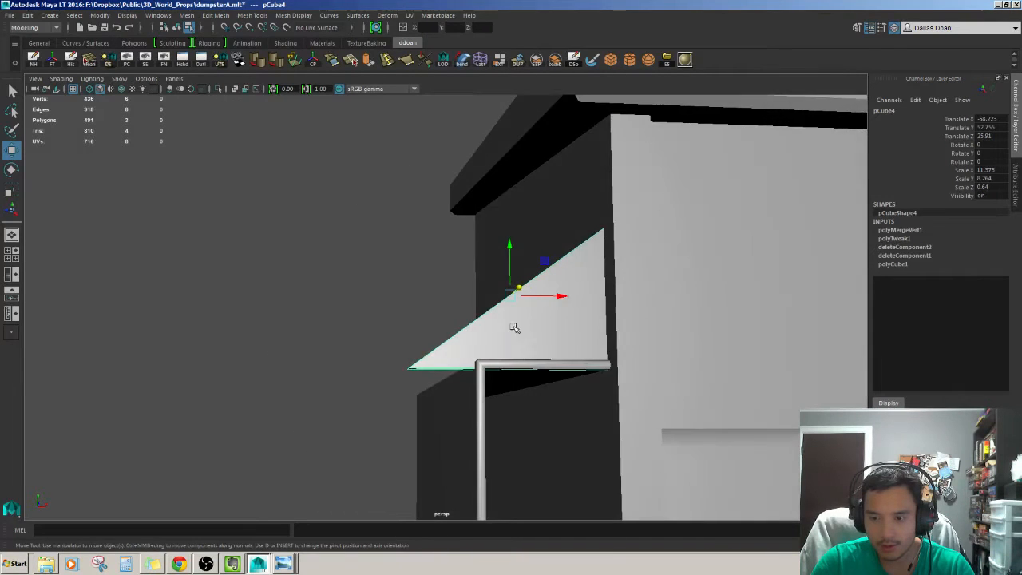
drag(514, 328, 476, 312)
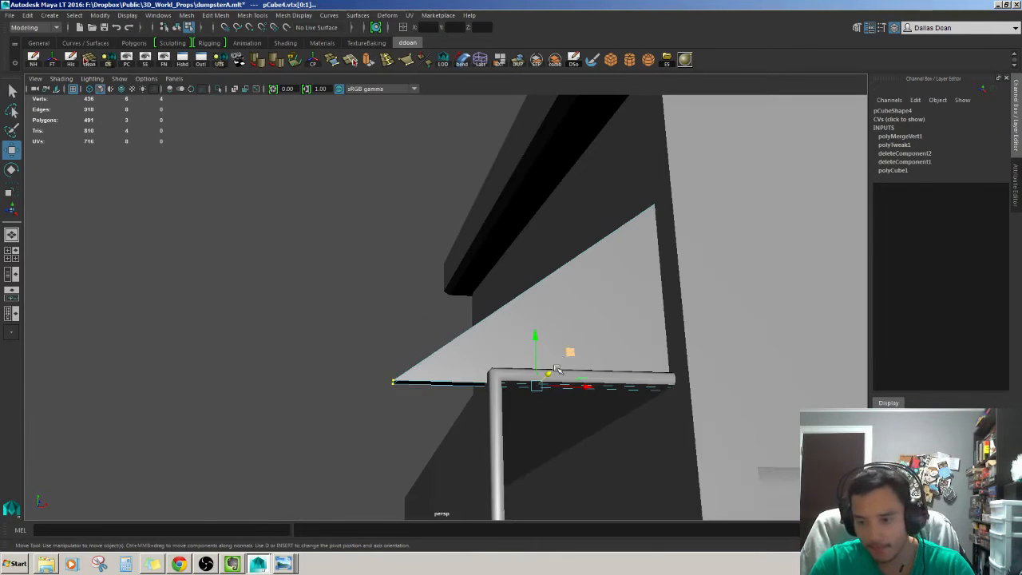
- Reshape the bracket, align it on the ledge and space duplicated copies along to the panel's right end
drag(559, 367, 535, 335)
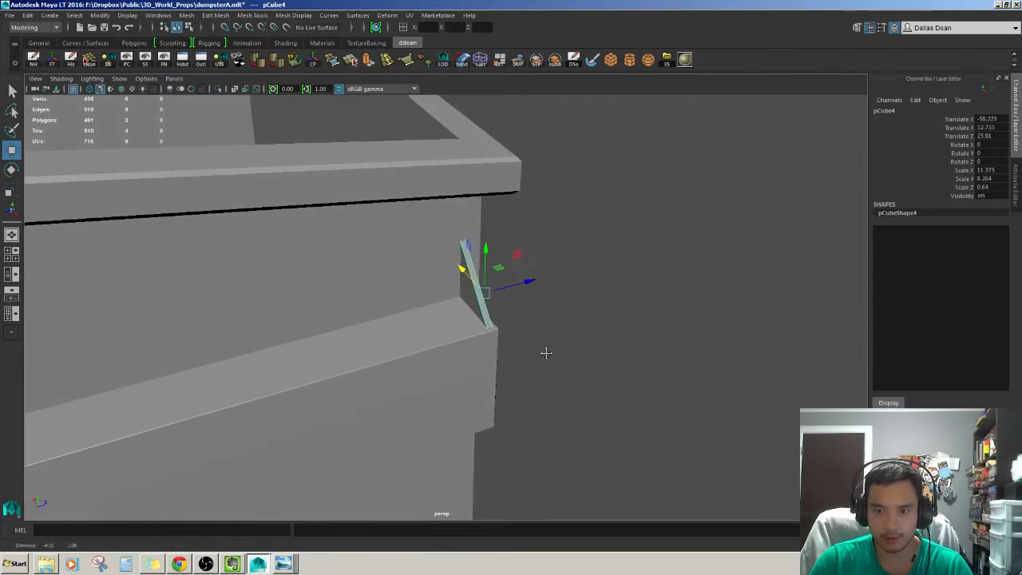
drag(546, 353, 468, 349)
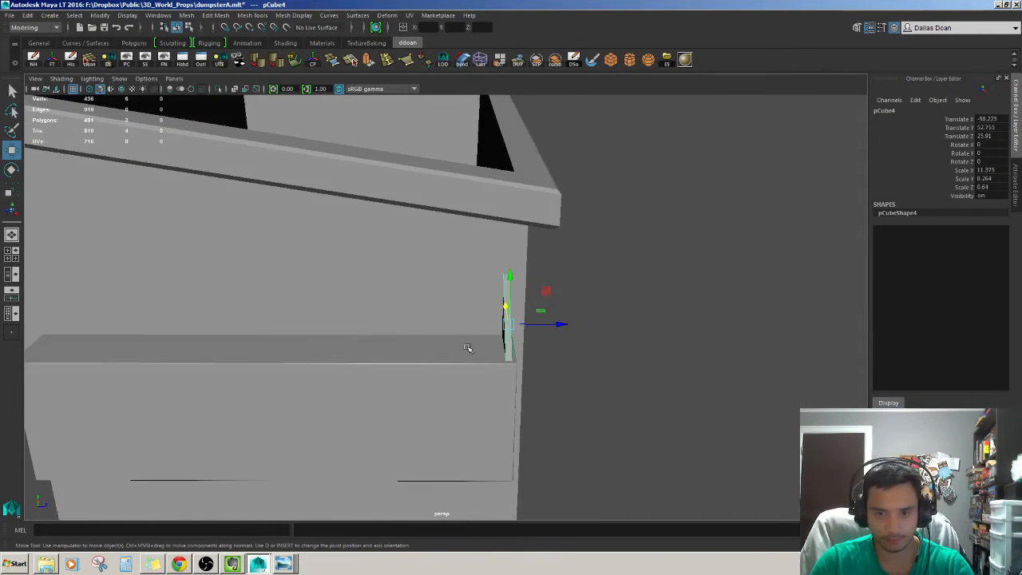
drag(467, 348, 461, 317)
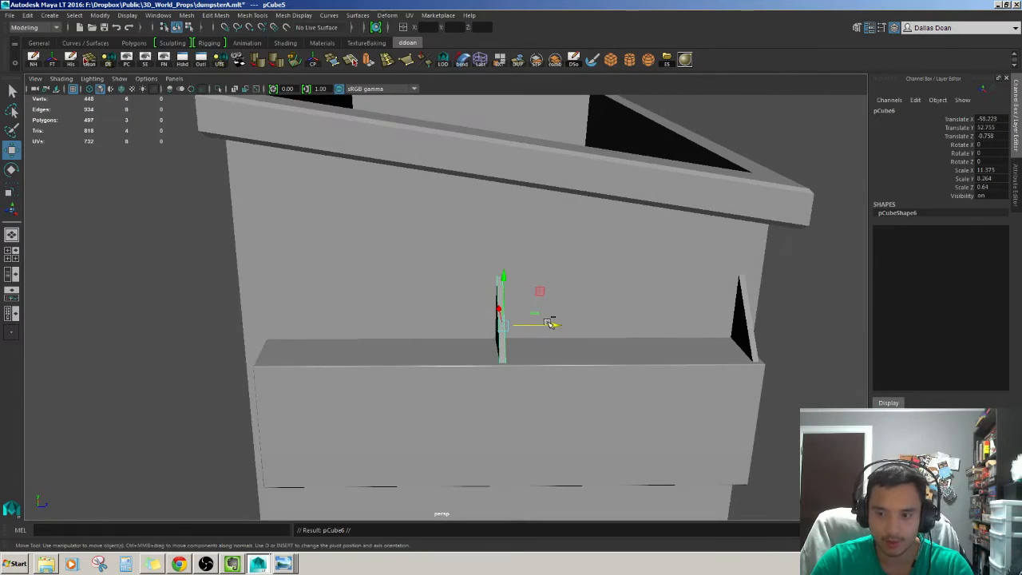
drag(546, 322, 311, 327)
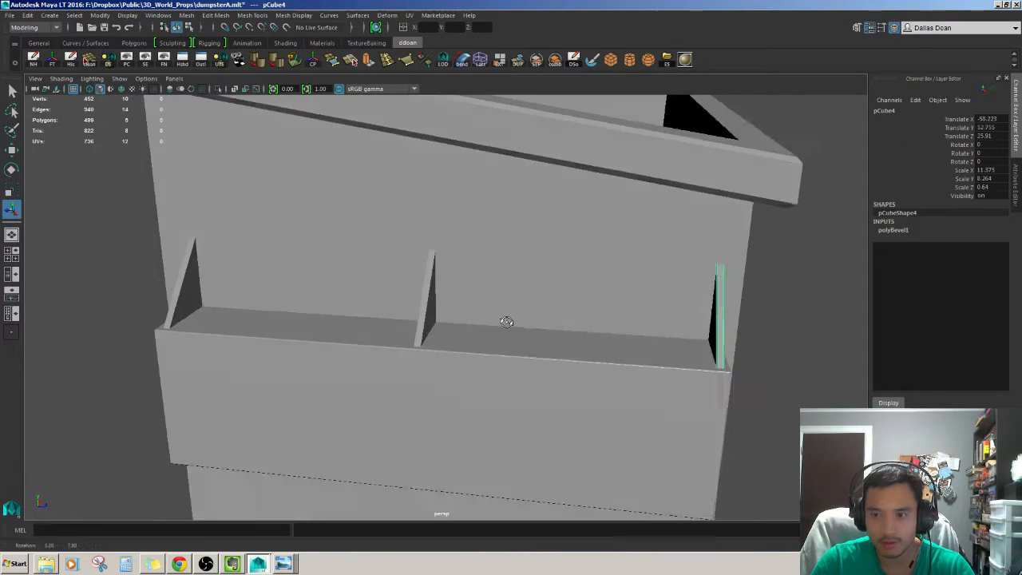
drag(508, 322, 536, 319)
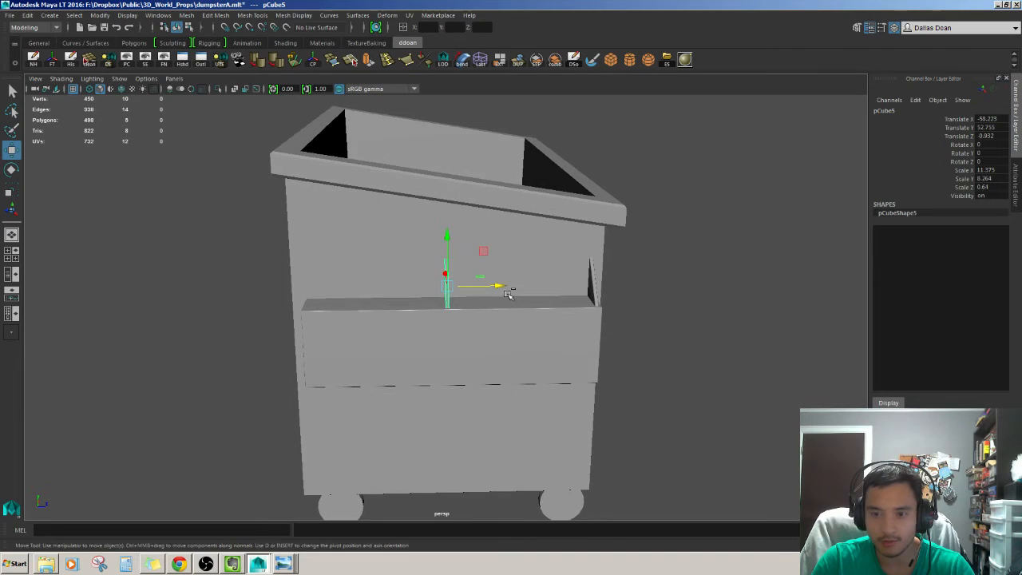
- Nudge each bracket along the ledge so the middle one lines up with the panel seam
drag(495, 284, 354, 287)
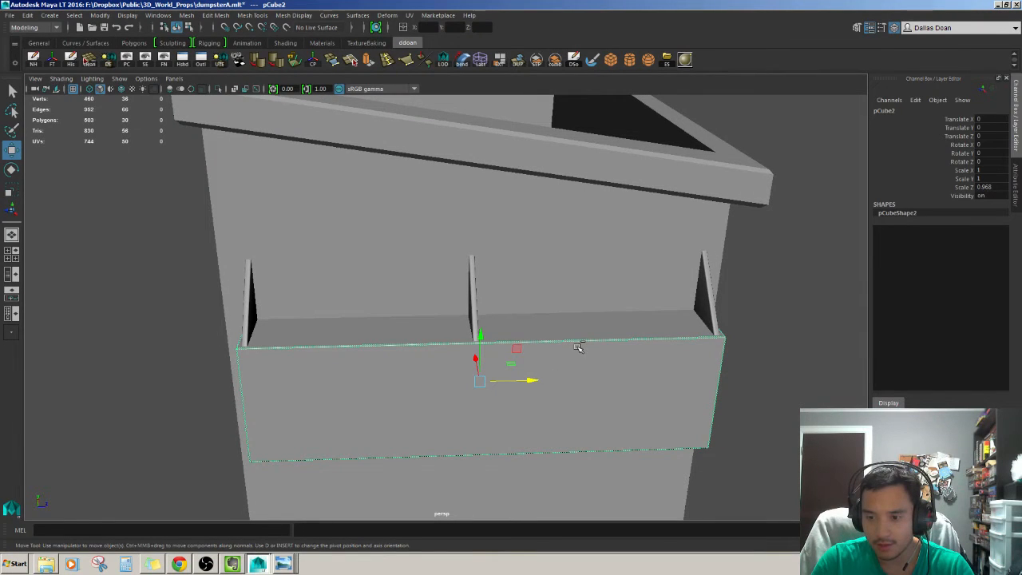
mouse_move(525, 343)
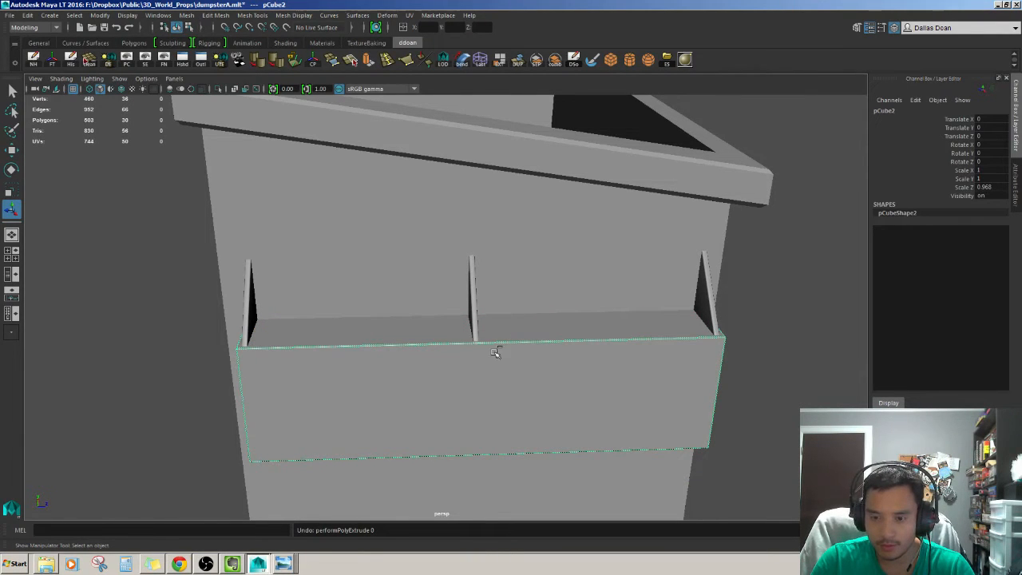
click(527, 345)
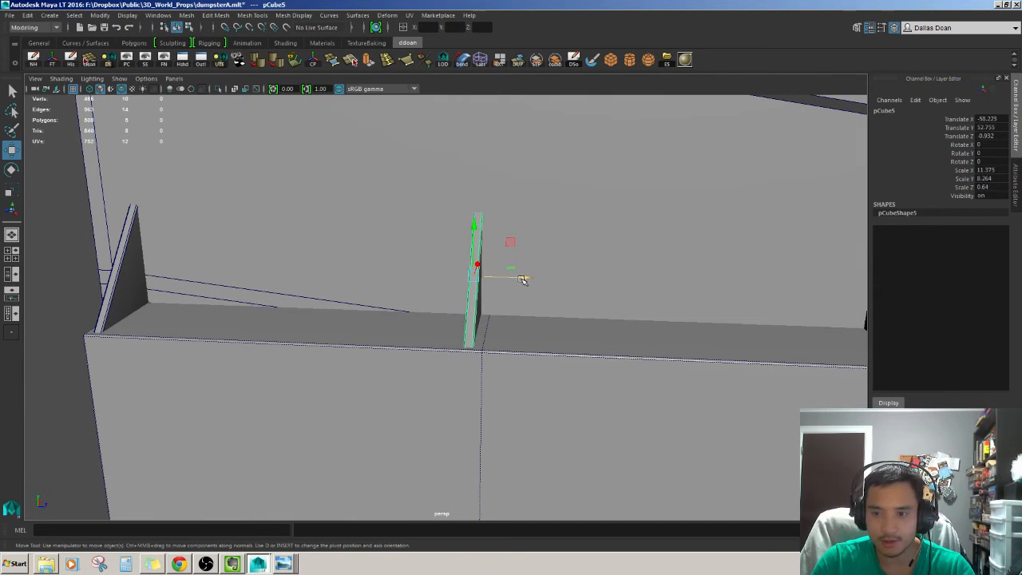
drag(524, 279, 540, 359)
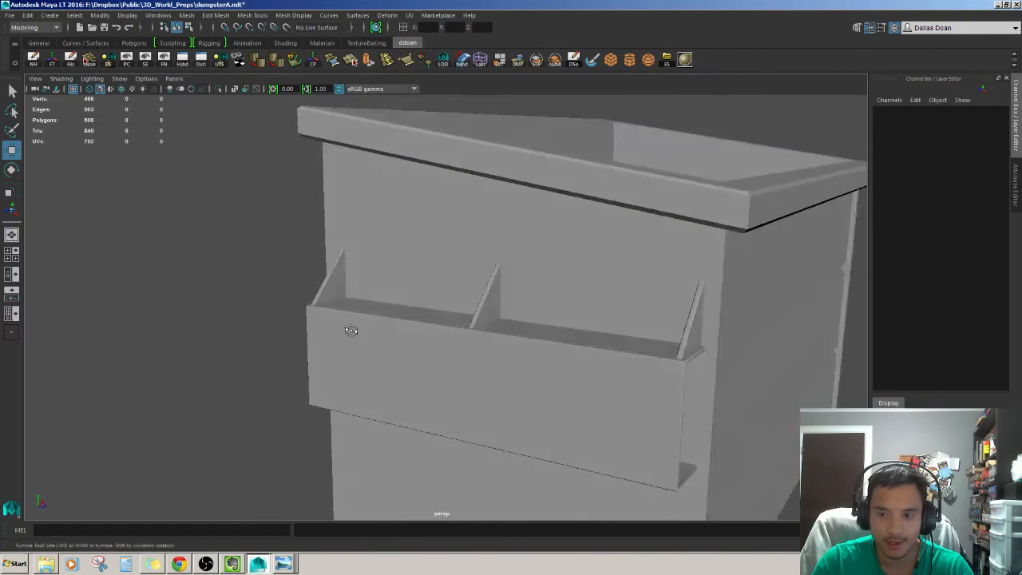
click(463, 303)
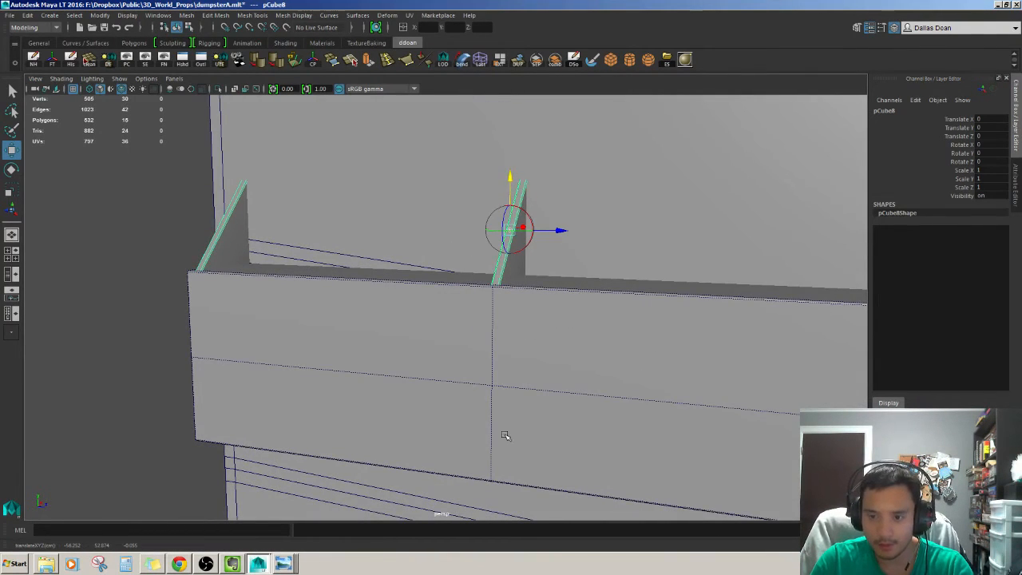
- Rotate the duplicated brackets and move them beneath the side ledge as a mirrored row
drag(511, 230, 508, 374)
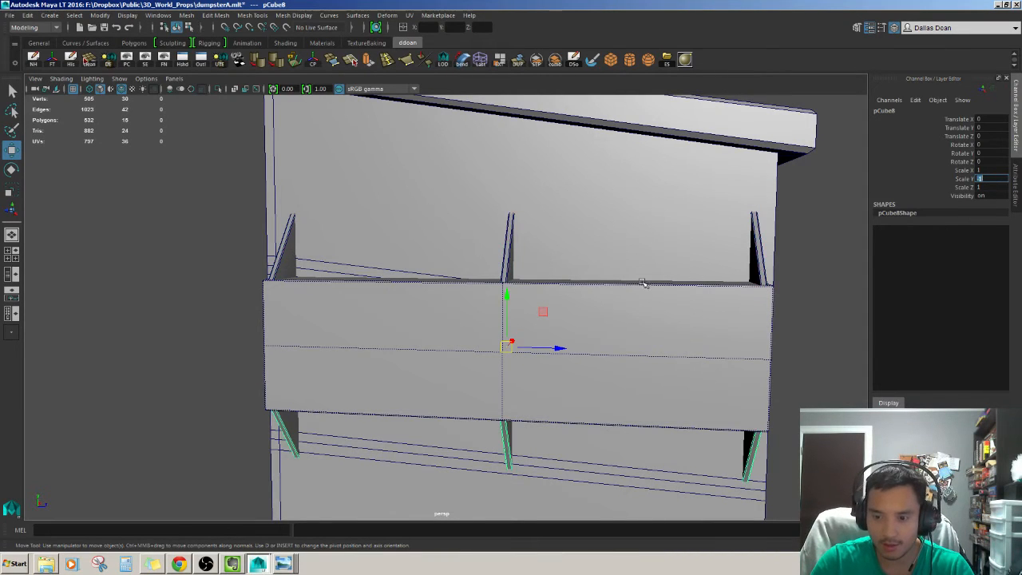
drag(559, 319, 447, 376)
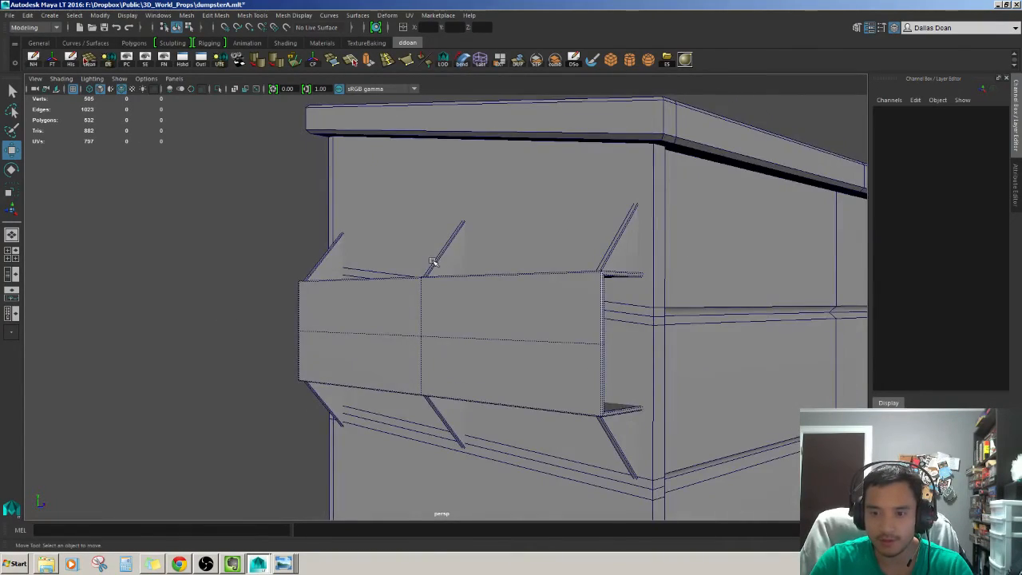
drag(435, 262, 297, 260)
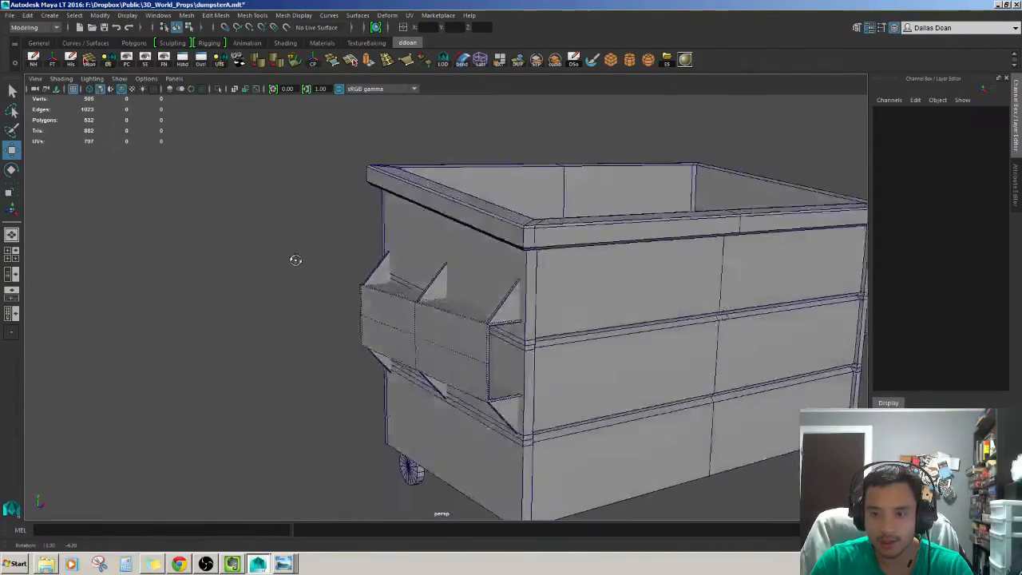
drag(297, 259, 313, 405)
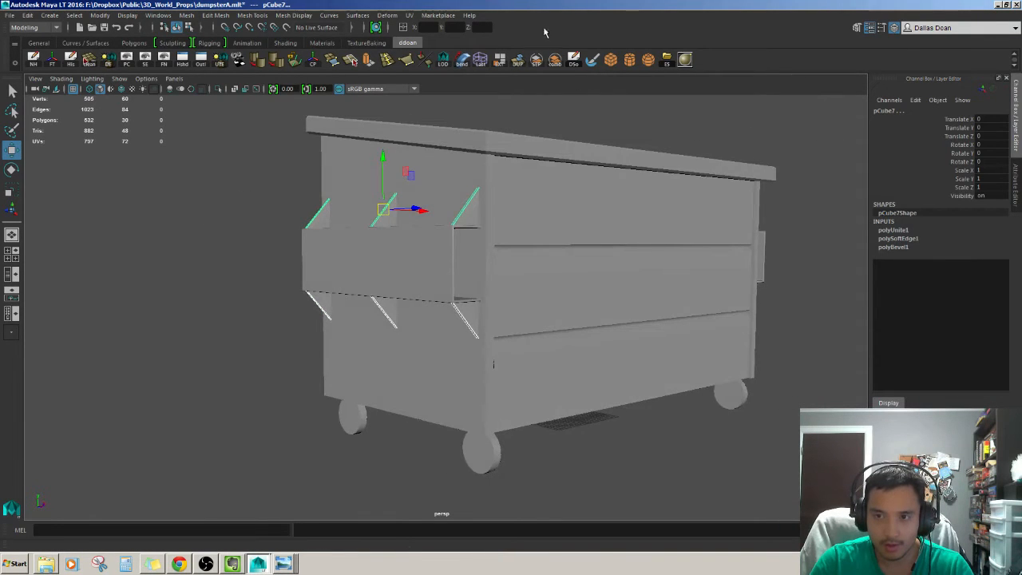
mouse_move(537, 61)
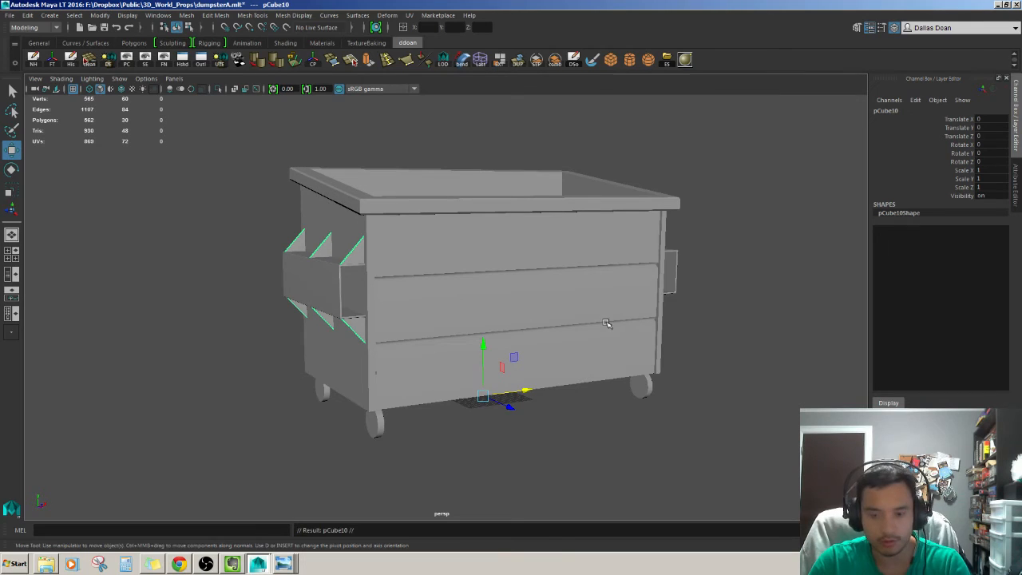
- Mirror the panel and bracket copy onto the far end and orbit to check the back
click(977, 169)
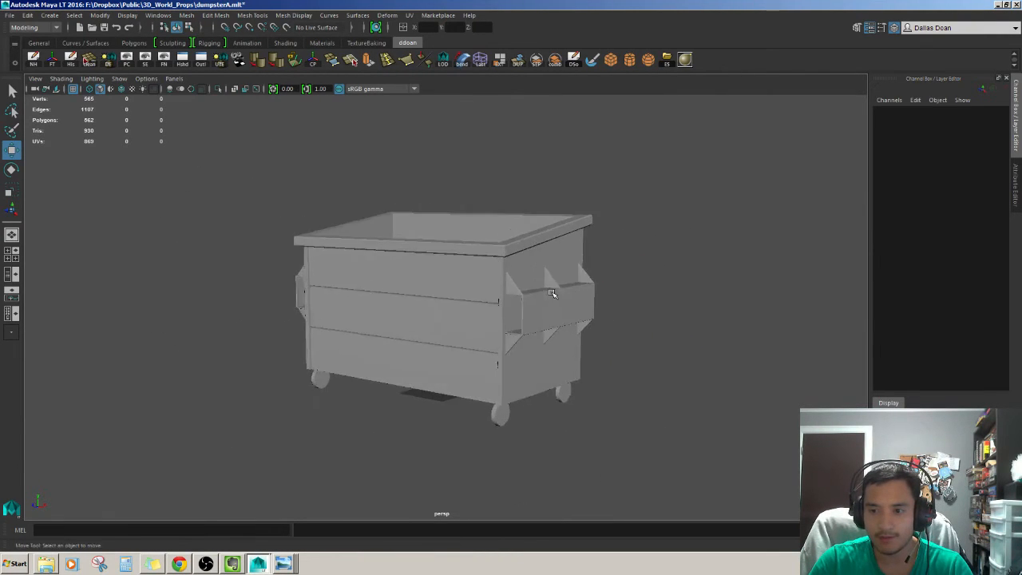
drag(551, 294, 599, 255)
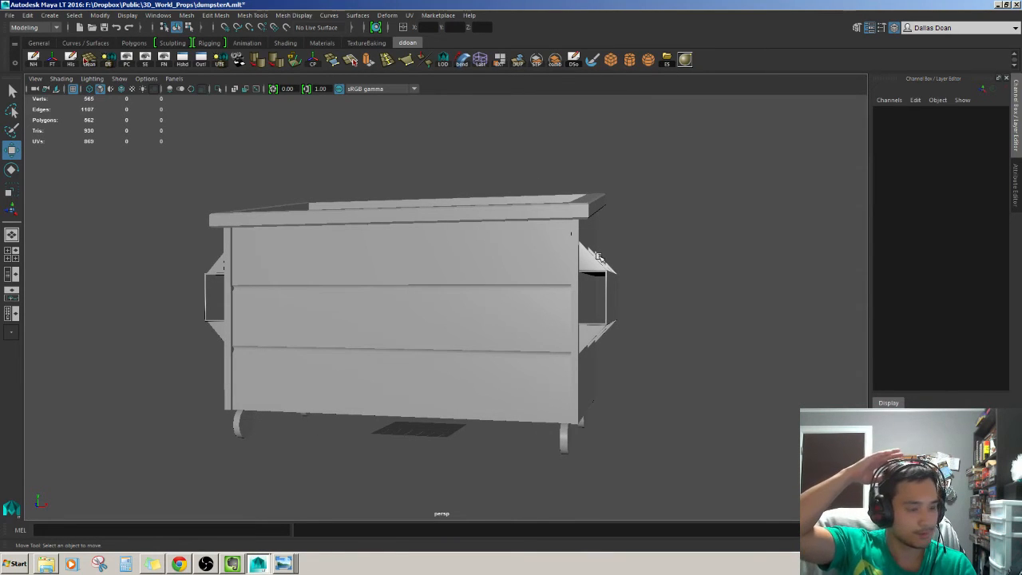
drag(599, 256, 567, 207)
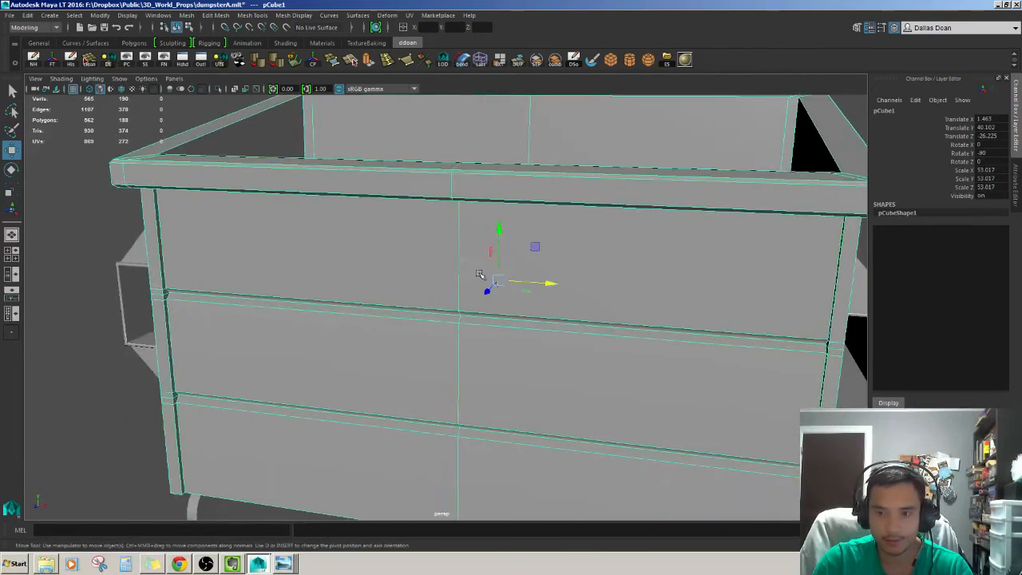
- Select the edge loop and a vertical edge along the body's top rim for adjustment
drag(479, 275, 414, 240)
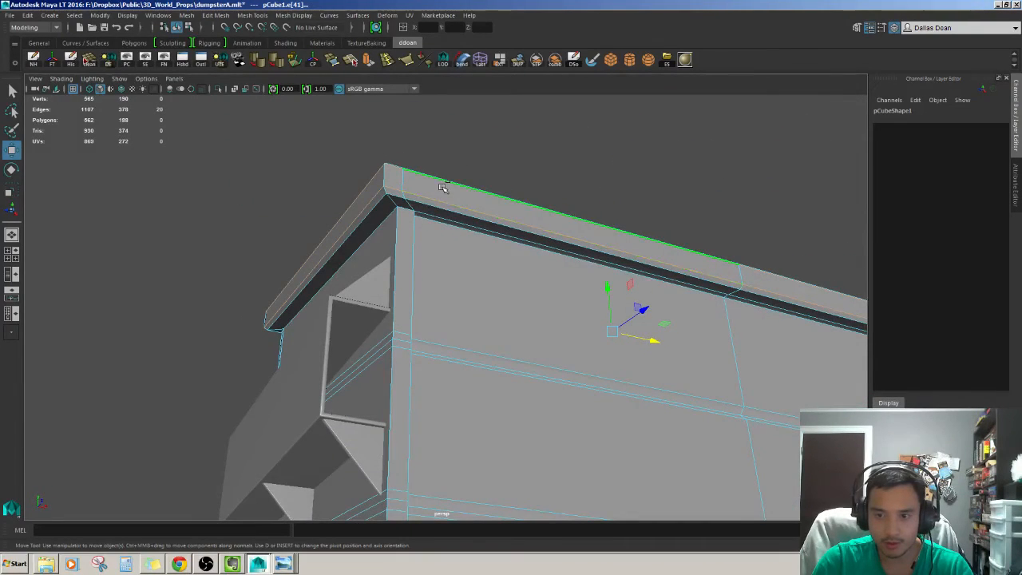
drag(444, 188, 428, 281)
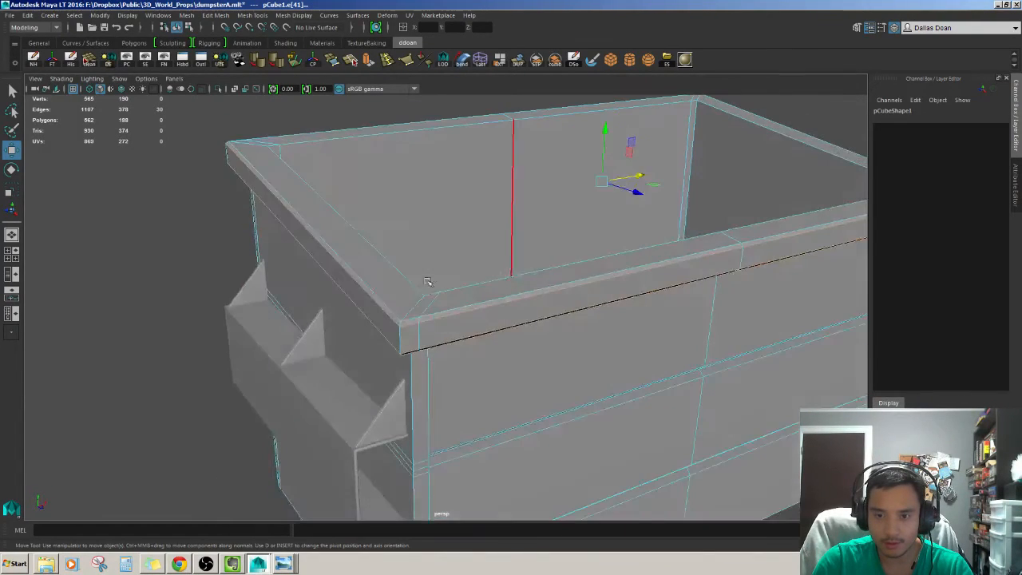
click(582, 310)
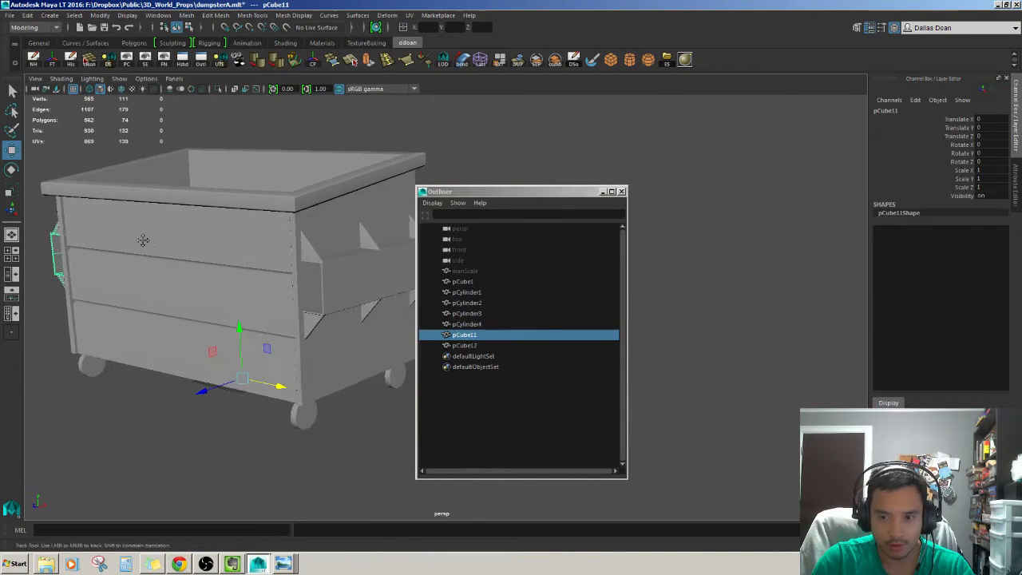
- Combine the bracket objects and rename the result DumpsterArms in the Outliner
click(464, 345)
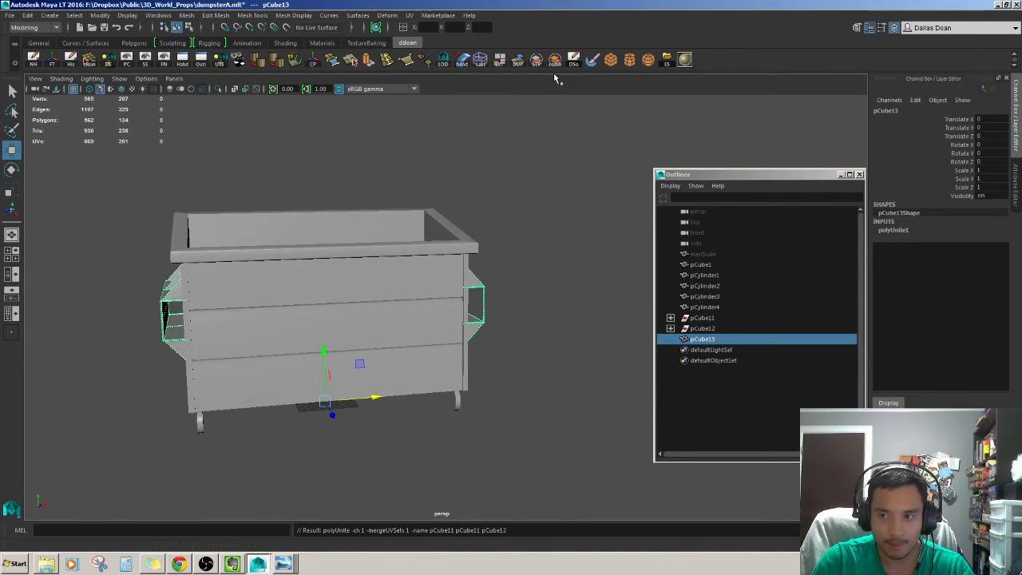
double_click(703, 316)
text(DumbsterArm)
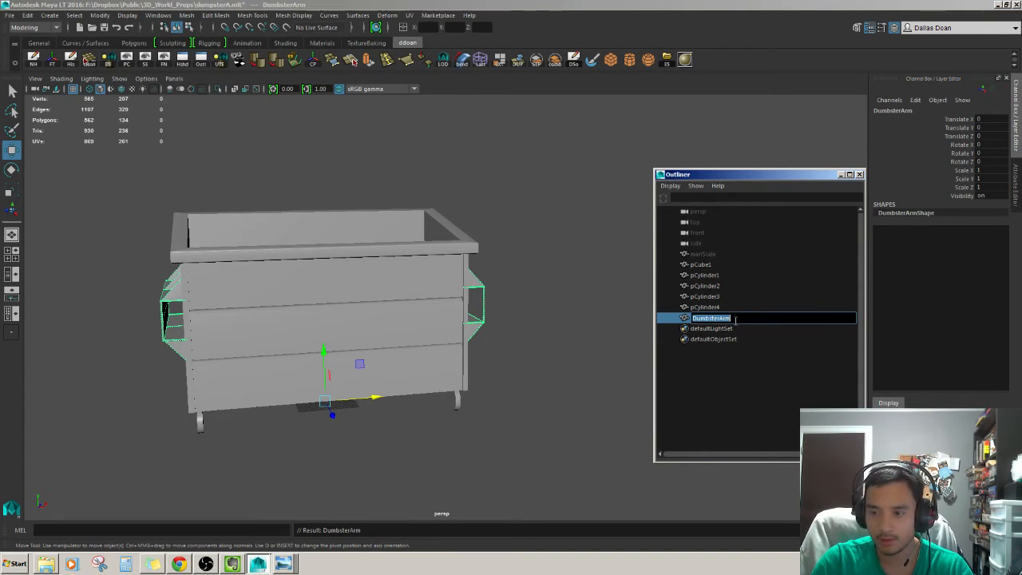
click(699, 265)
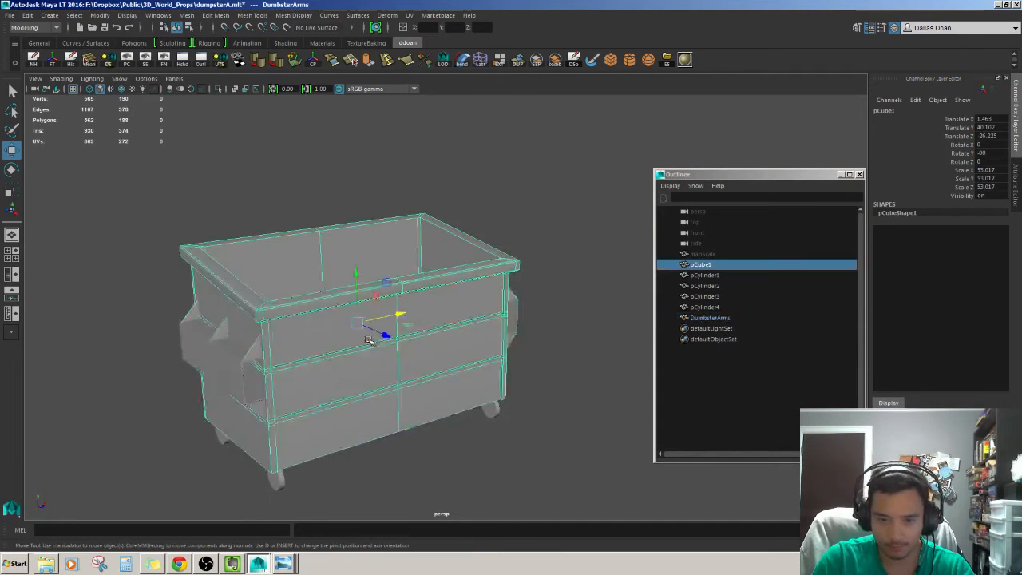
- Rename the wheel cylinders in the Outliner, alongside mainDumpster
click(703, 275)
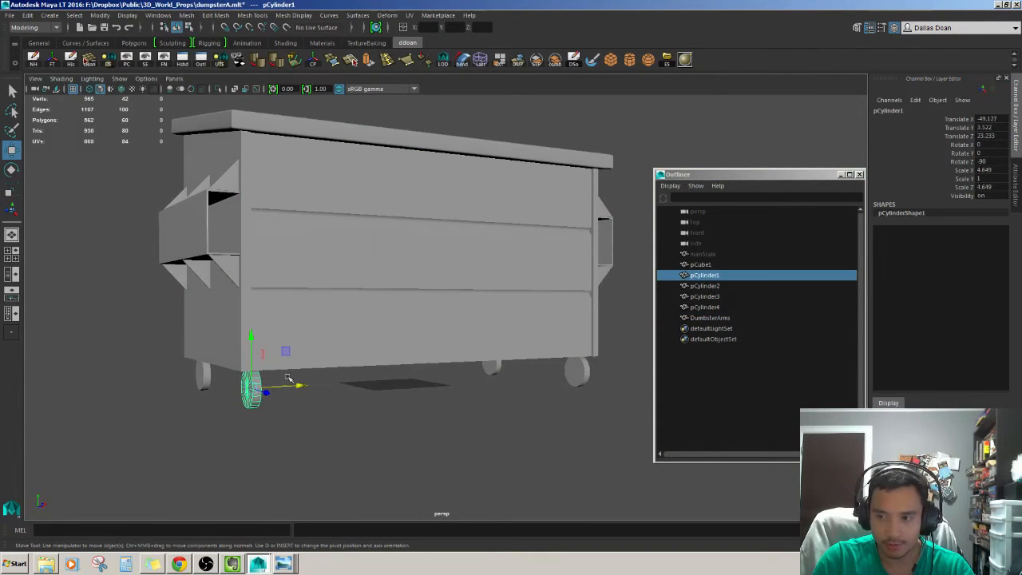
click(704, 306)
text(wheels)
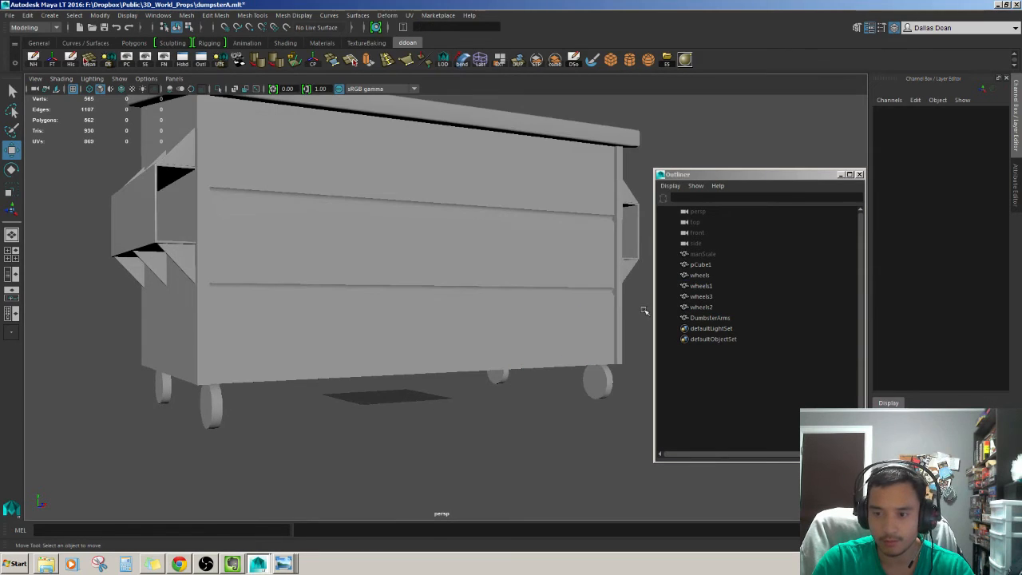
click(699, 265)
text(mainDumpster)
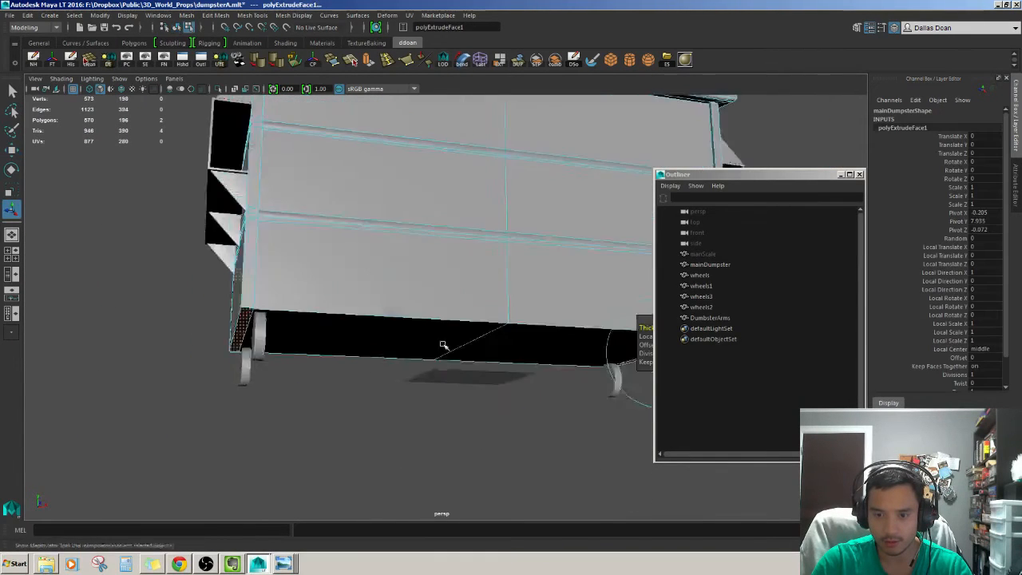
- Cut new edges with Multi-Cut at the bottom frame corner beside the wheel
drag(444, 344, 499, 371)
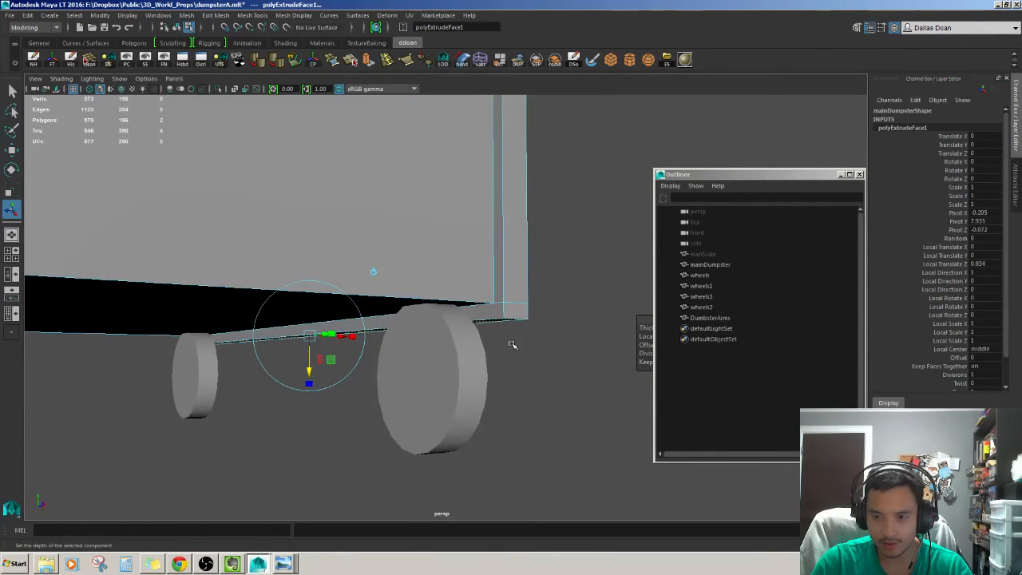
click(709, 265)
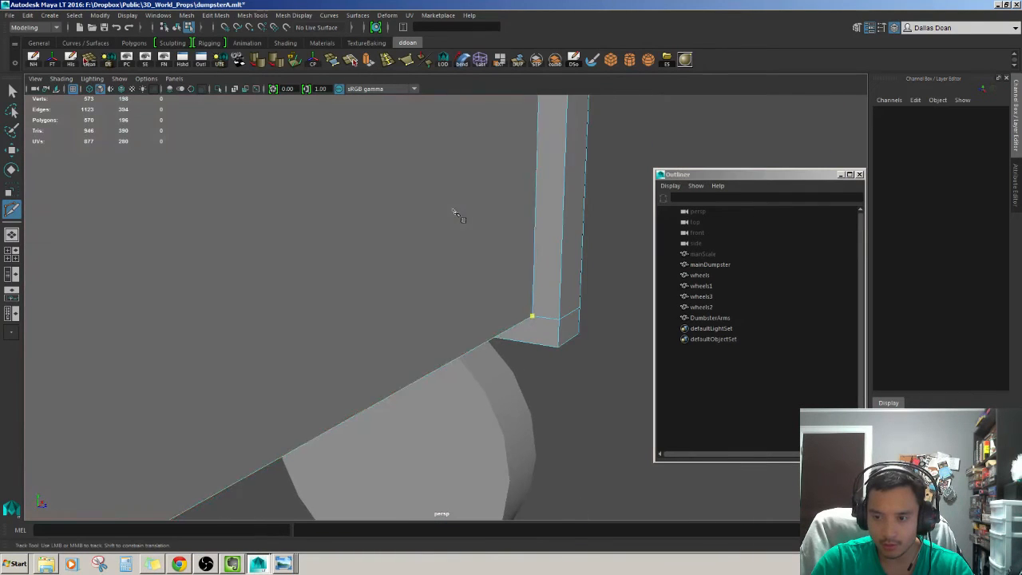
drag(457, 216, 559, 320)
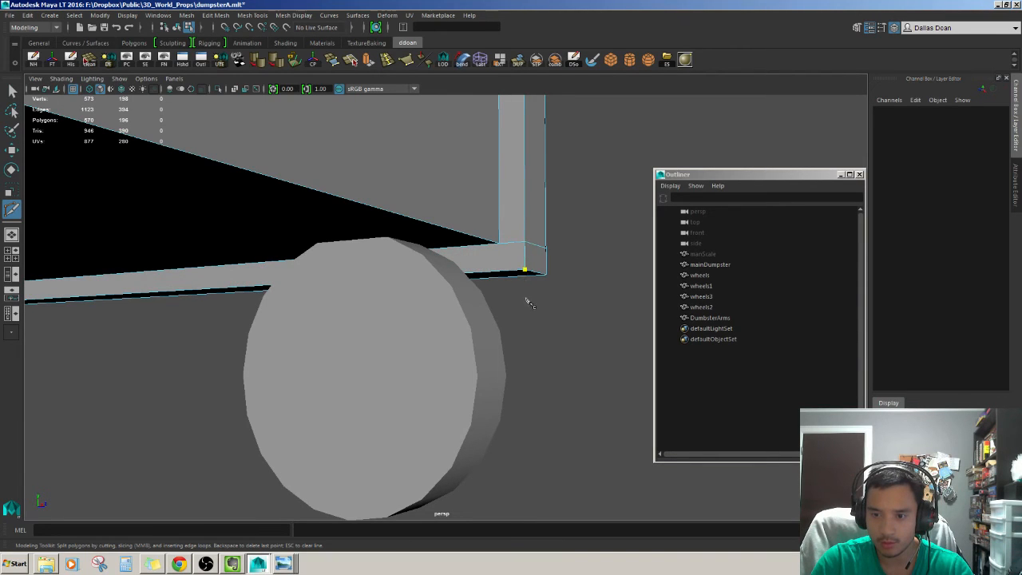
drag(524, 295, 519, 311)
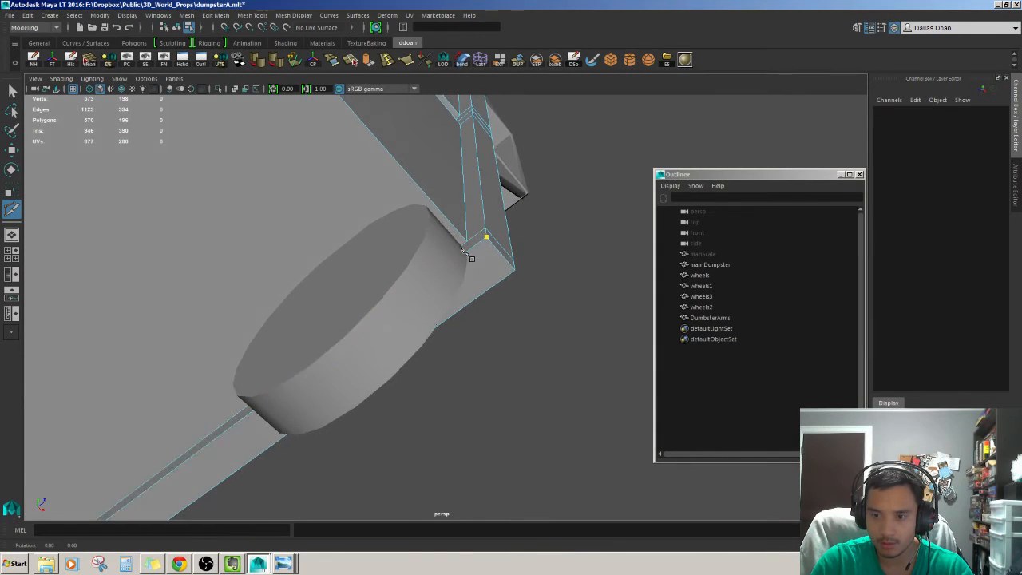
drag(463, 253, 476, 364)
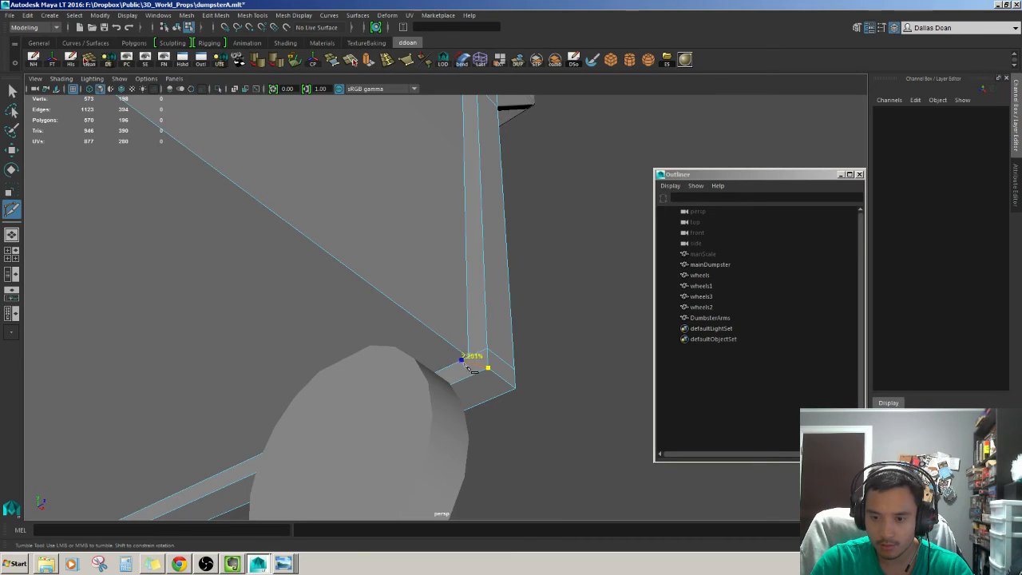
drag(472, 359, 492, 316)
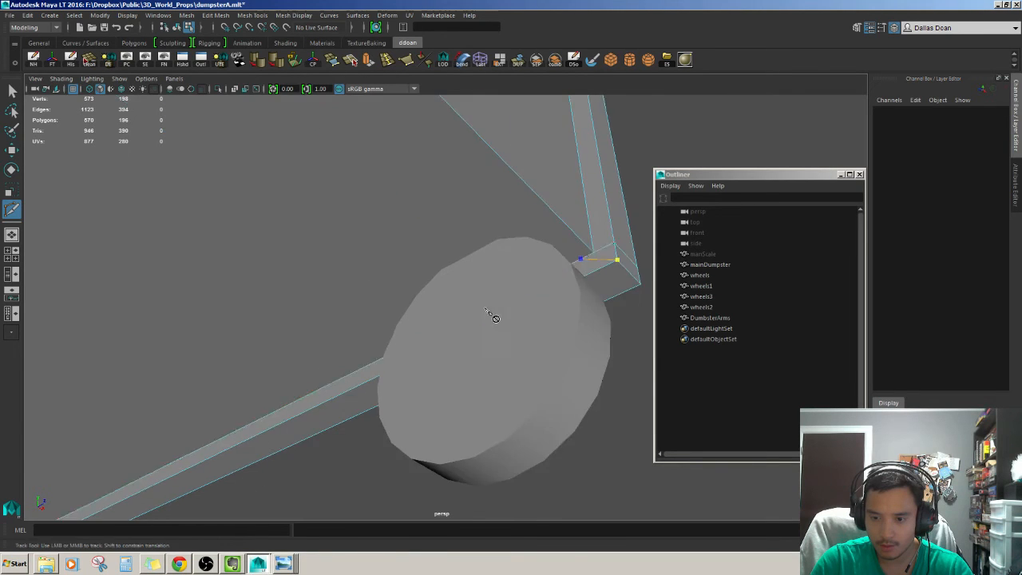
drag(495, 318, 311, 364)
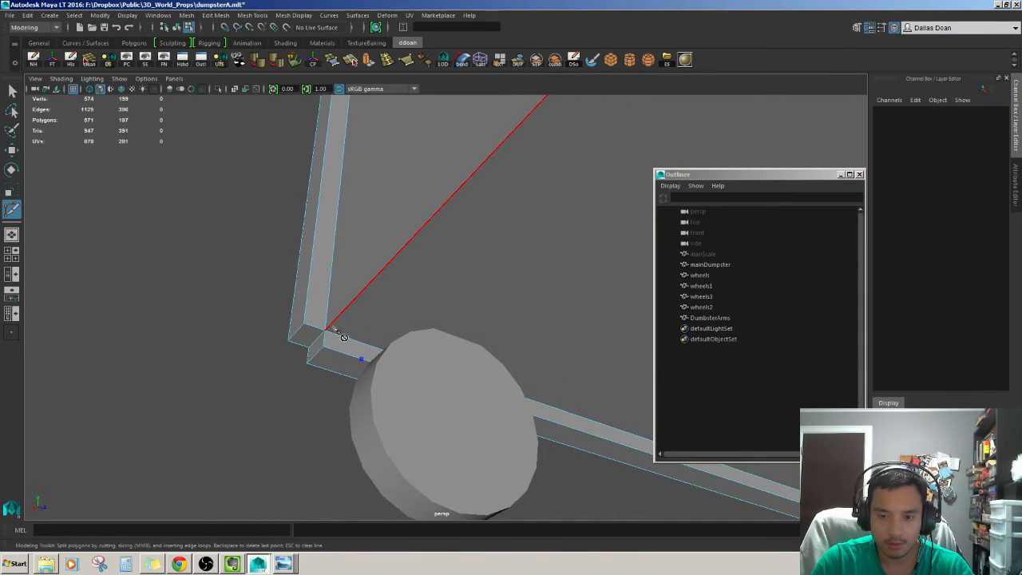
click(326, 329)
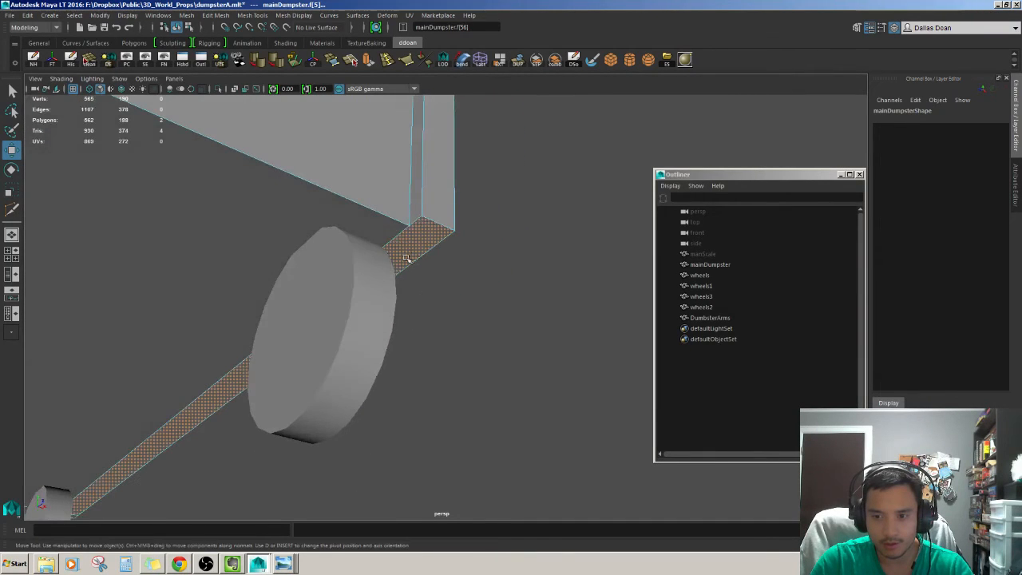
mouse_move(364, 220)
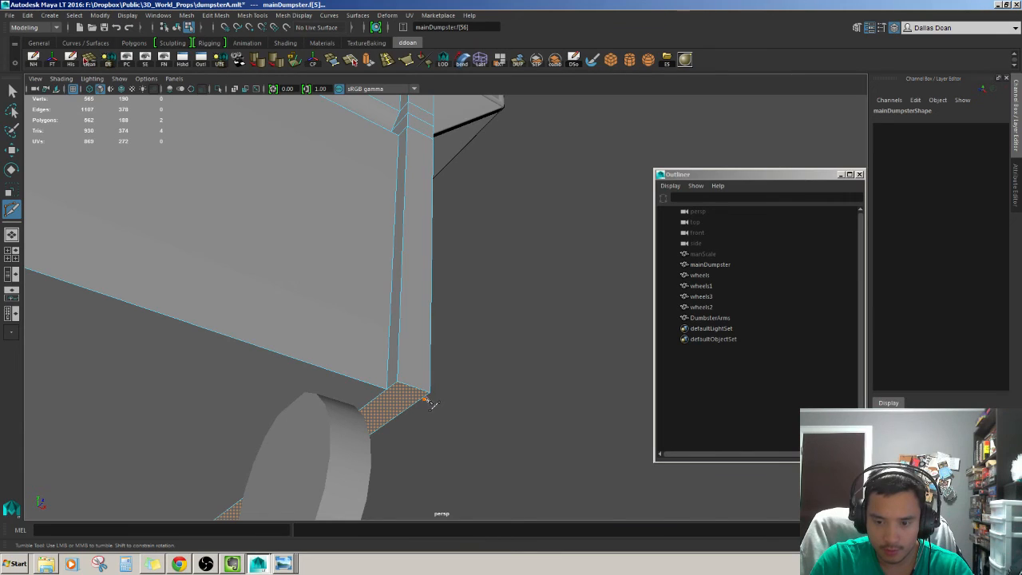
- Extrude the selected bottom strip of faces downward into a lip
drag(439, 403, 444, 355)
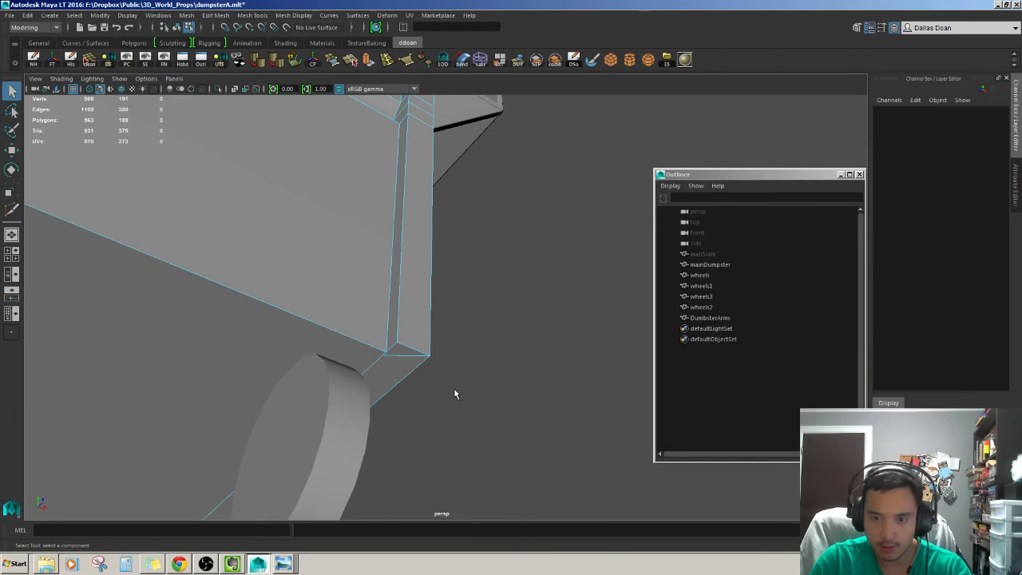
- Cut new edges with Multi-Cut around the far bottom corner to outline the next lip strip
drag(456, 393, 204, 358)
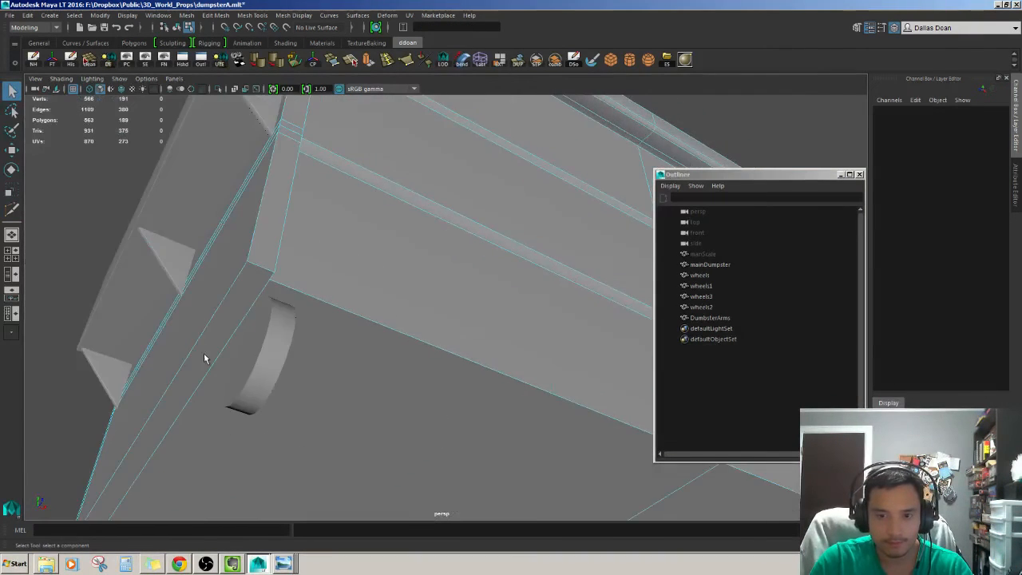
drag(205, 358, 313, 364)
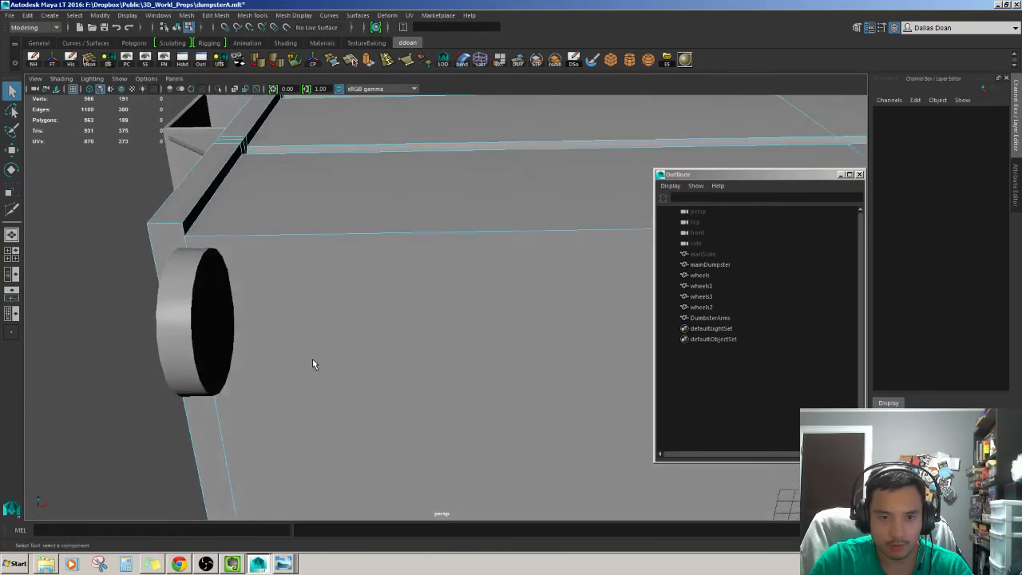
drag(313, 364, 694, 369)
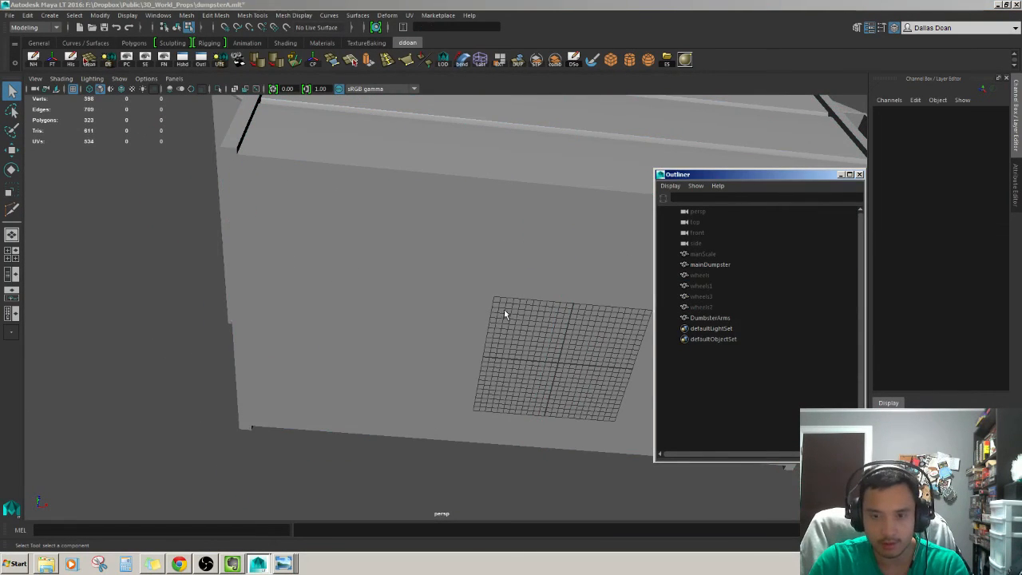
drag(503, 316, 319, 230)
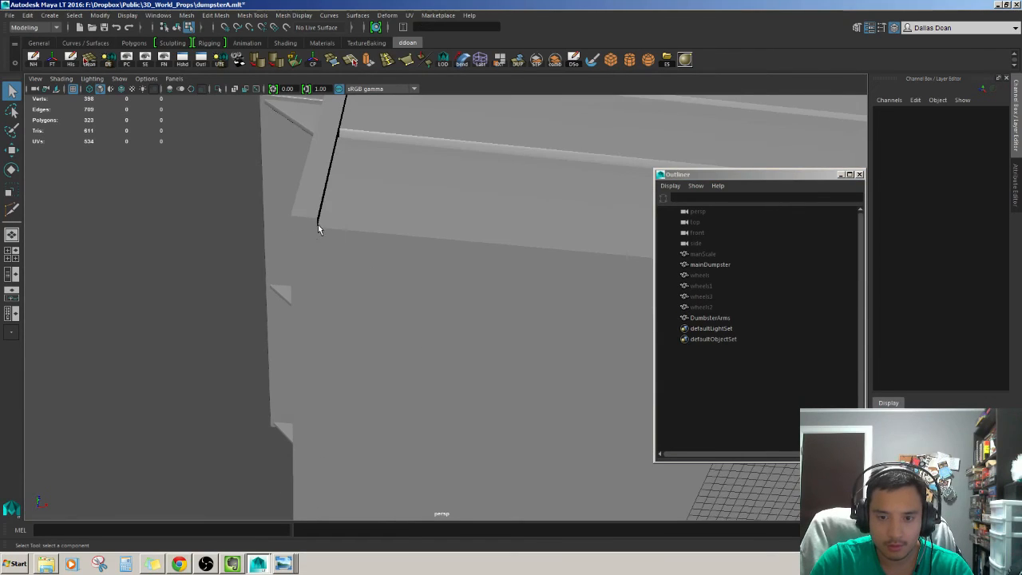
click(709, 316)
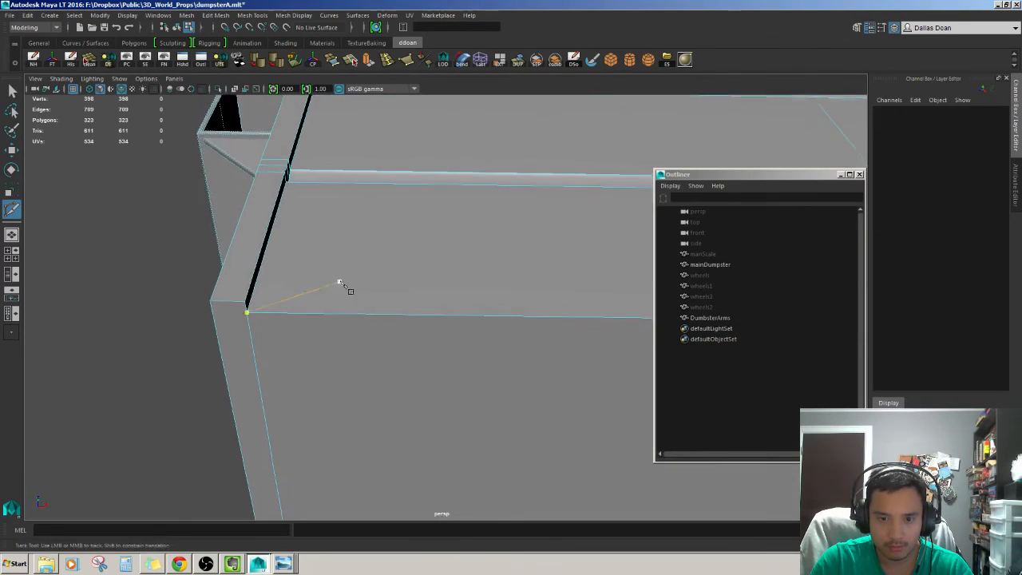
drag(343, 287, 184, 285)
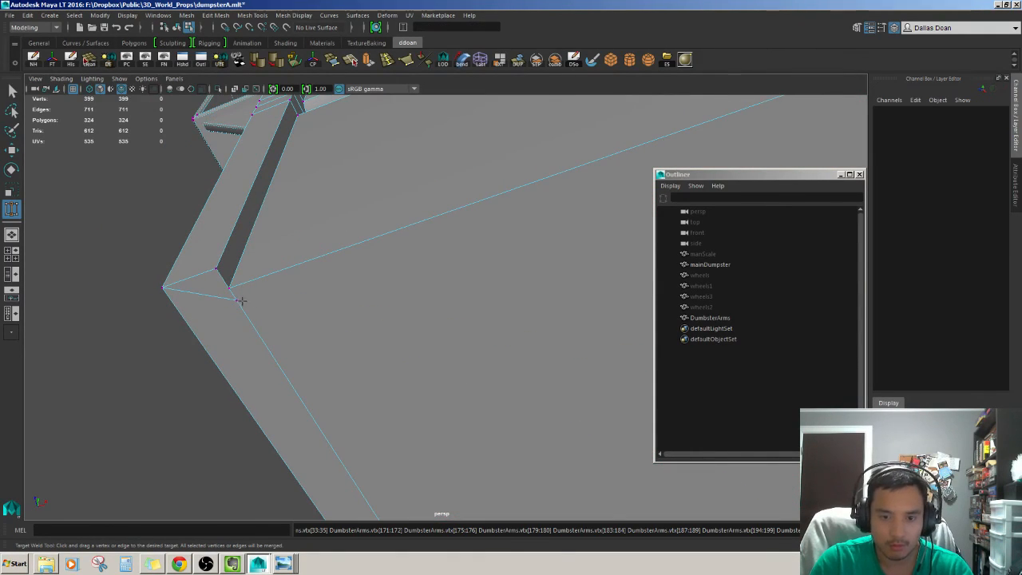
click(230, 287)
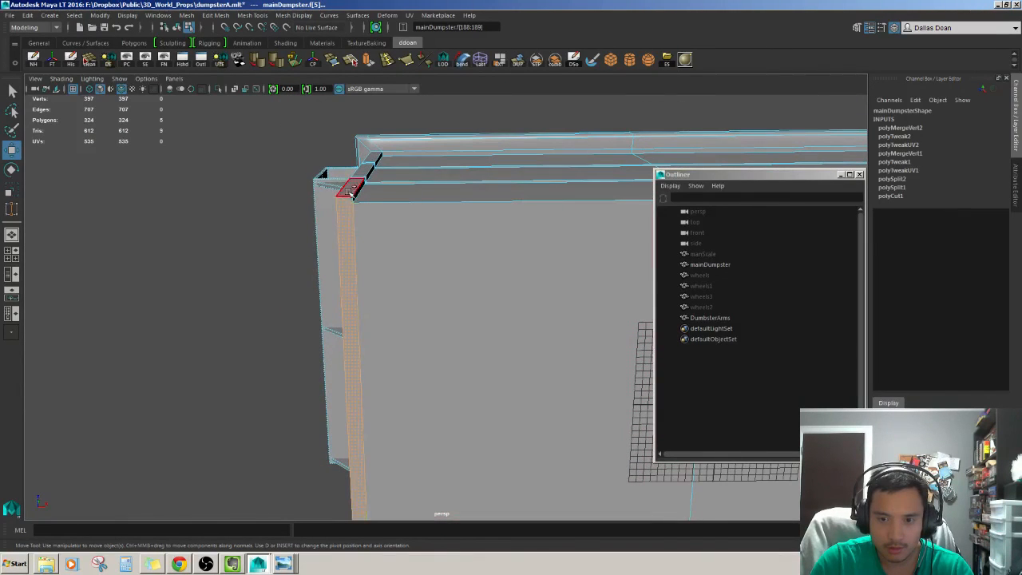
- Extrude the far-side strip so the lip continues around the dumpster's base
click(439, 302)
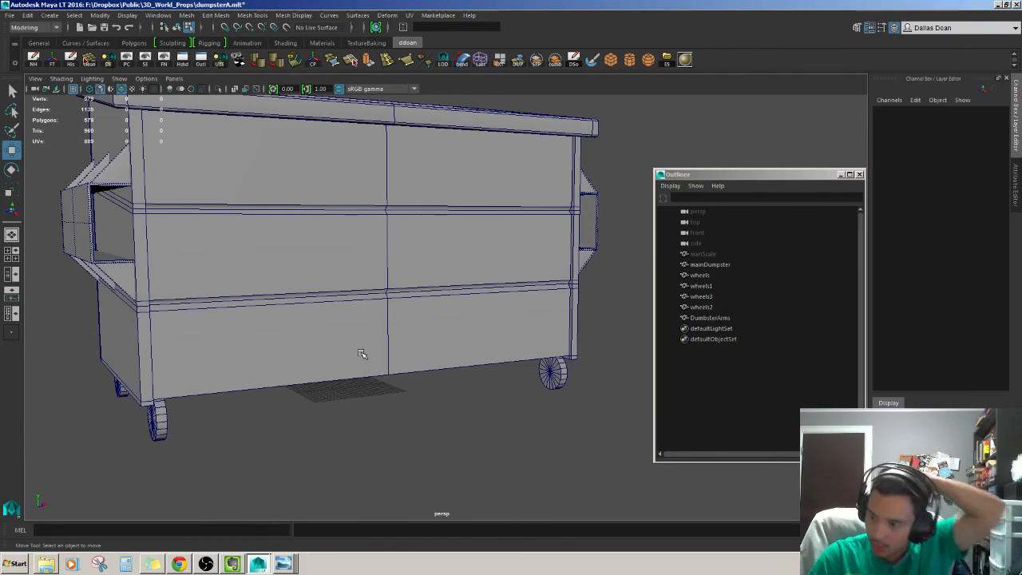
mouse_move(289, 344)
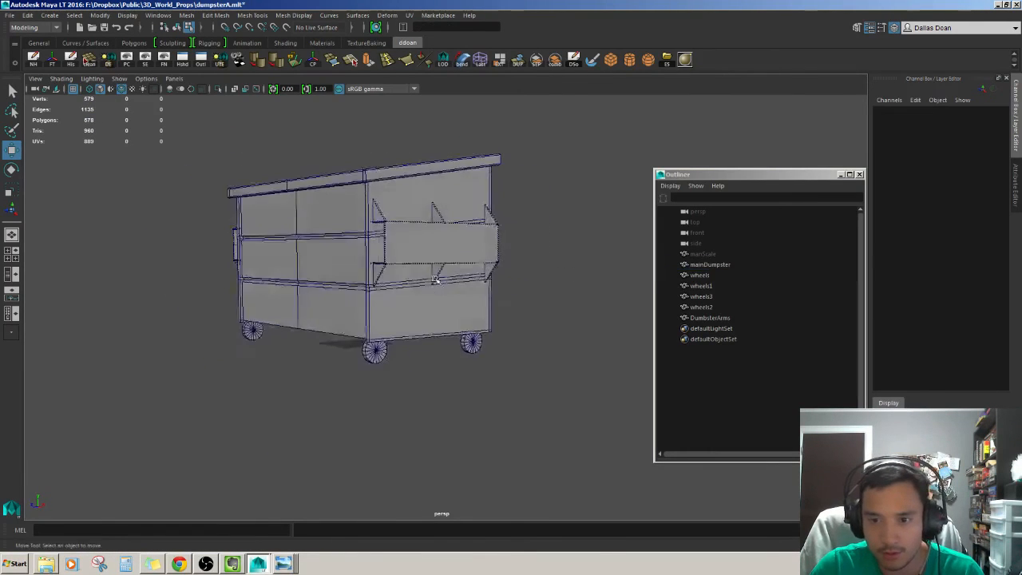
- Turn off Wireframe on Shaded so the finished dumpster displays as a clean solid model
click(122, 89)
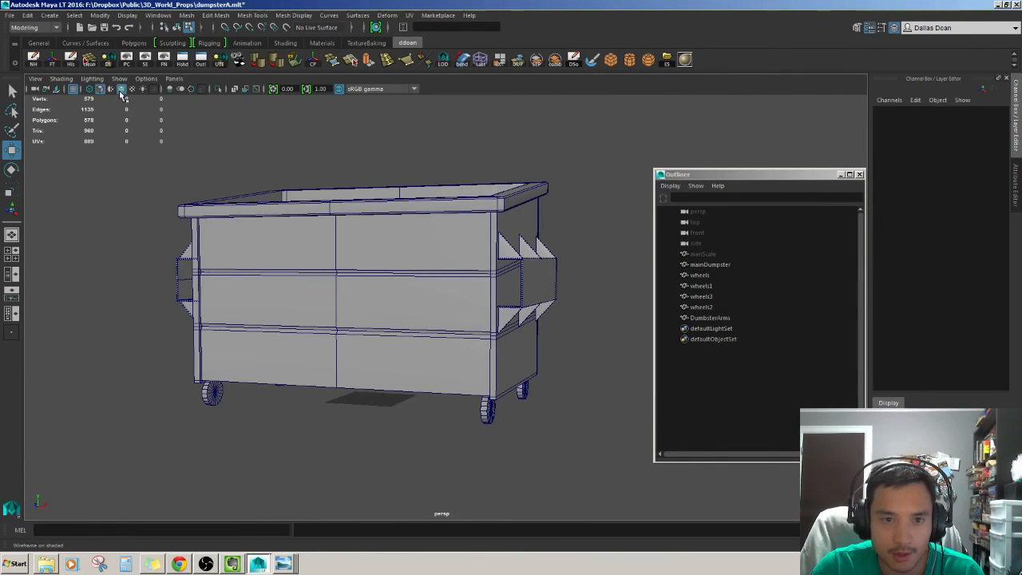
click(110, 89)
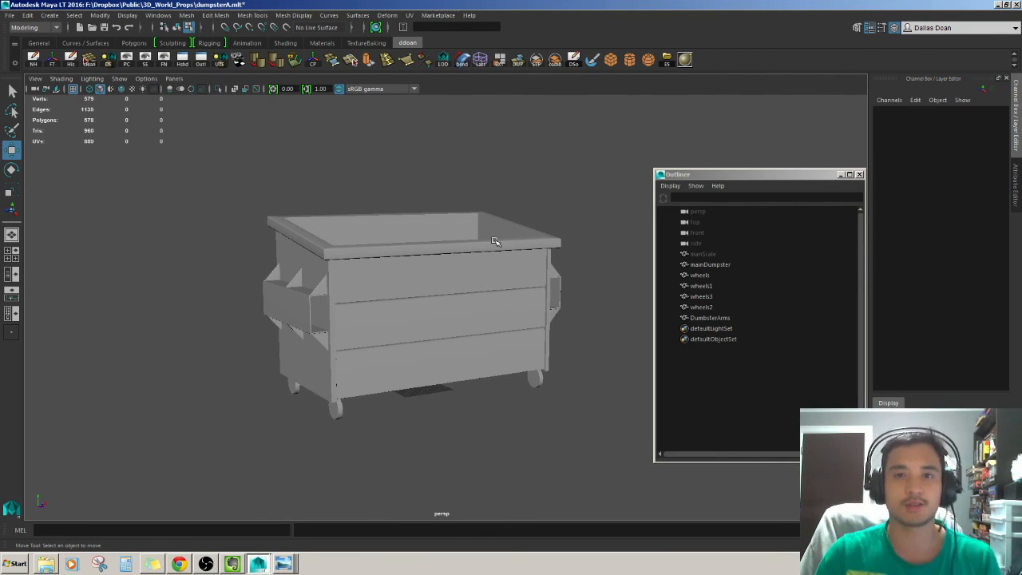
mouse_move(419, 230)
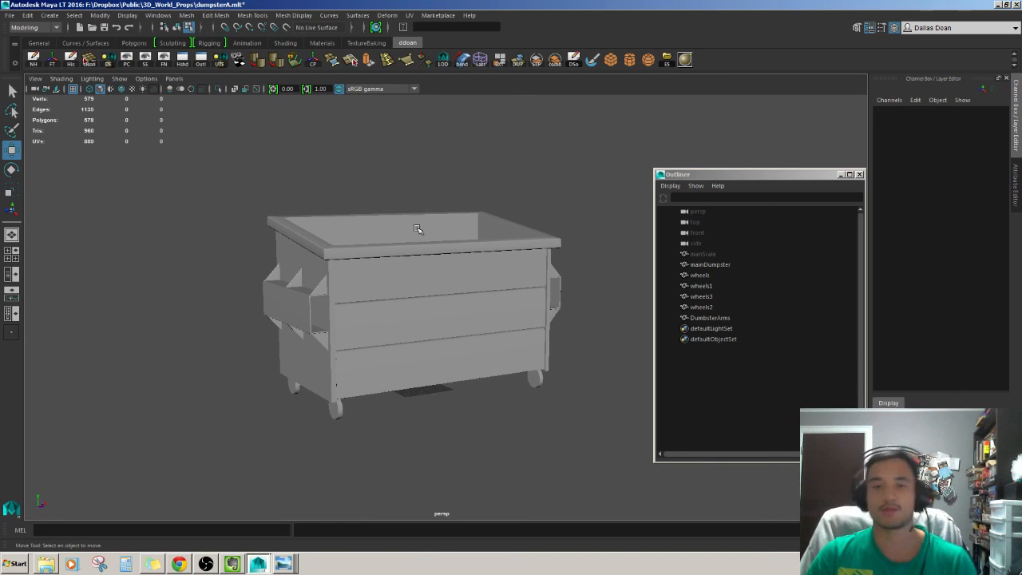
mouse_move(402, 173)
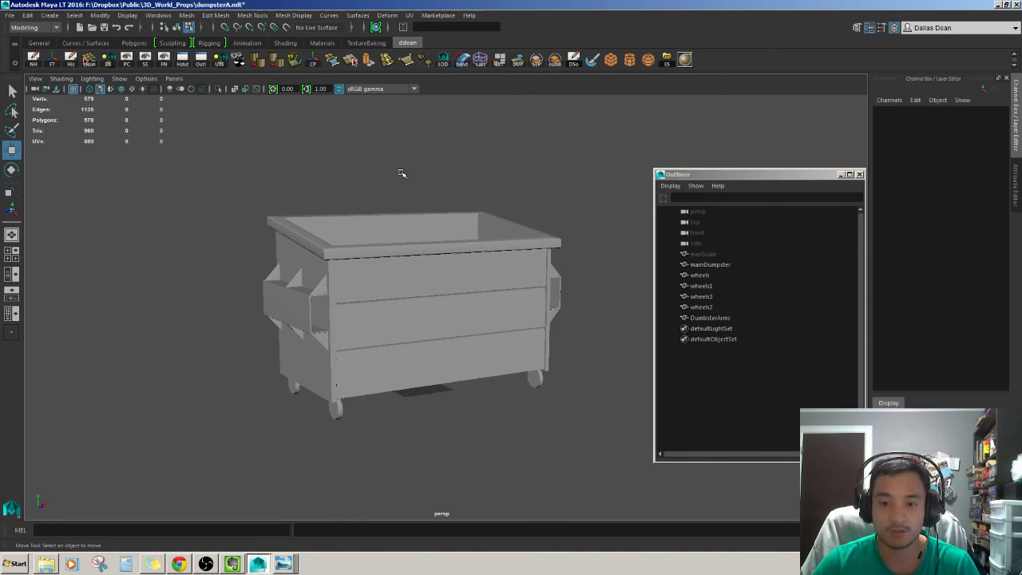
mouse_move(198, 242)
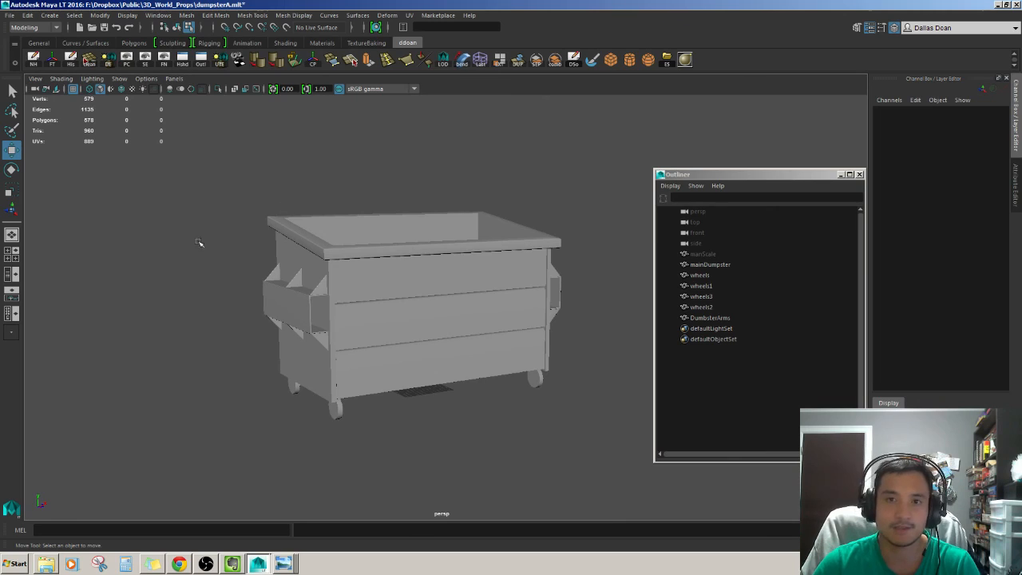